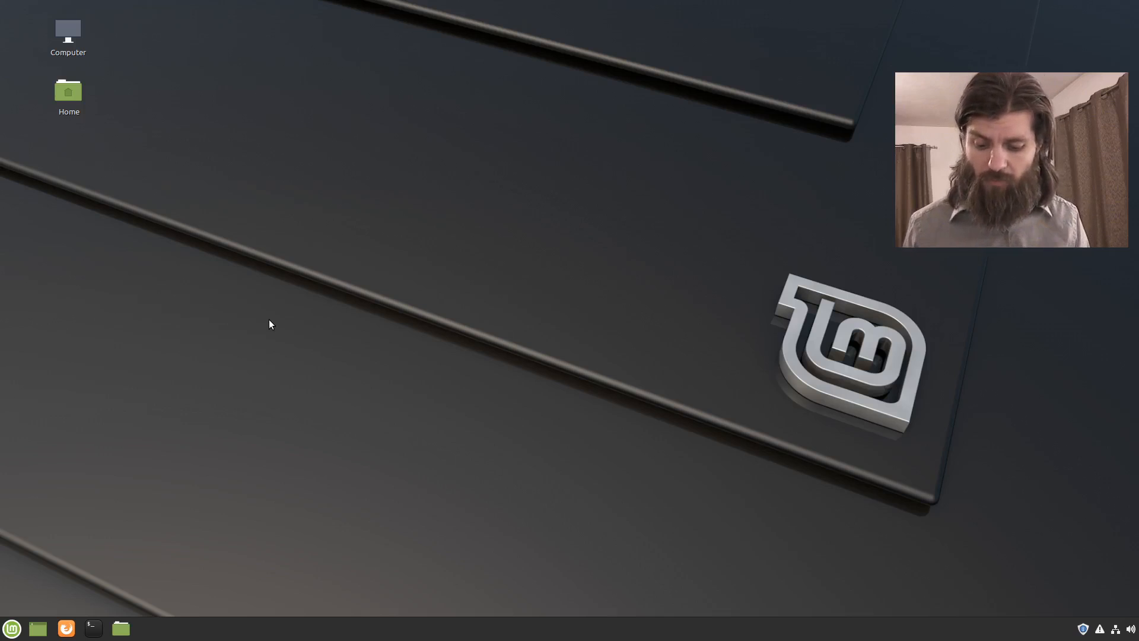
Step: Launch a new GNOME Terminal window from the taskbar panel
click(93, 629)
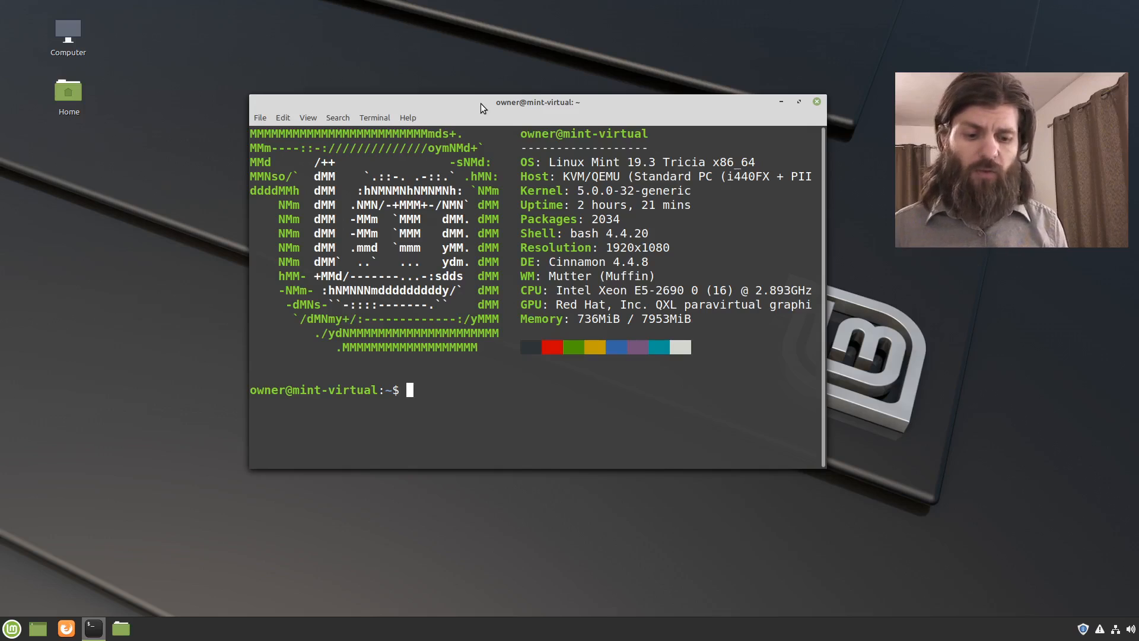
Step: Move into ~/.local, print the working directory, and list its contents
text(cd)
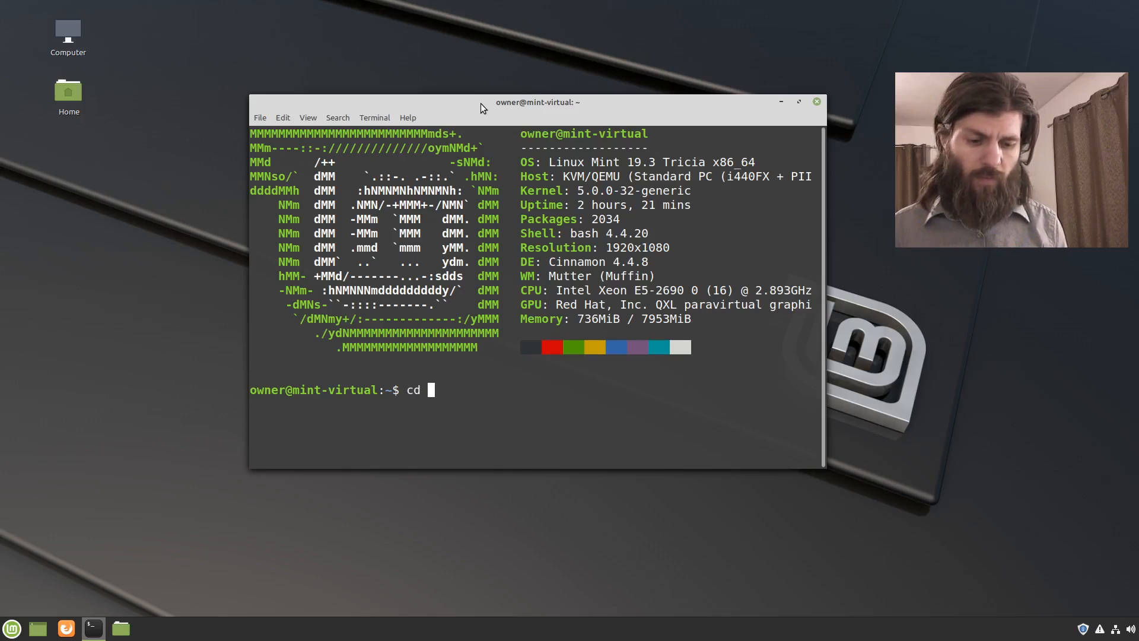
text(.local/)
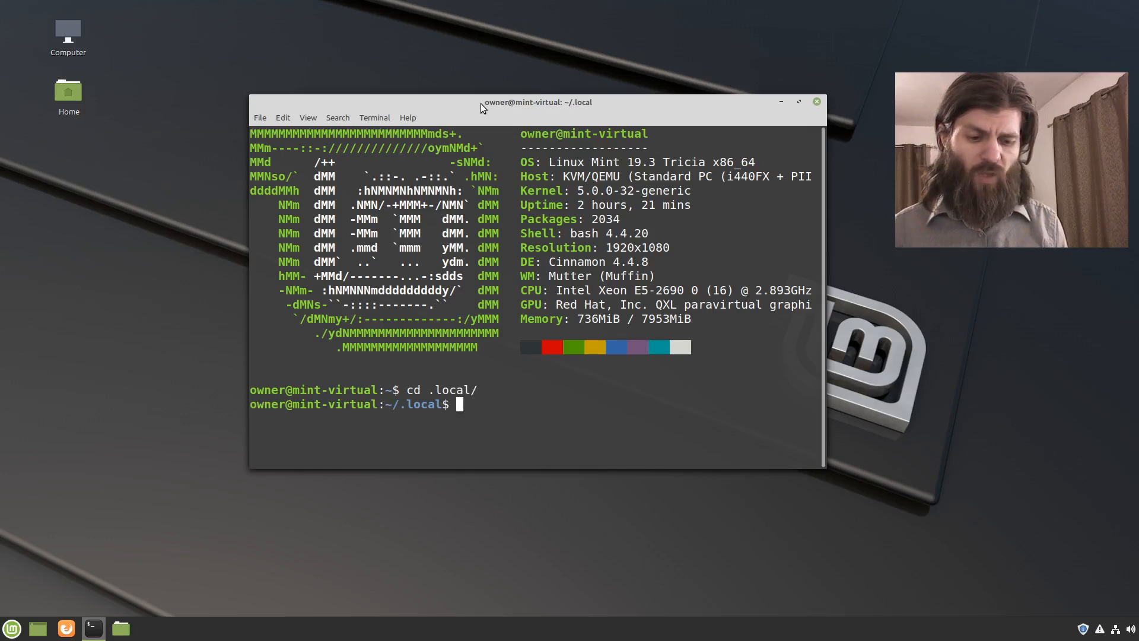
text(pwd)
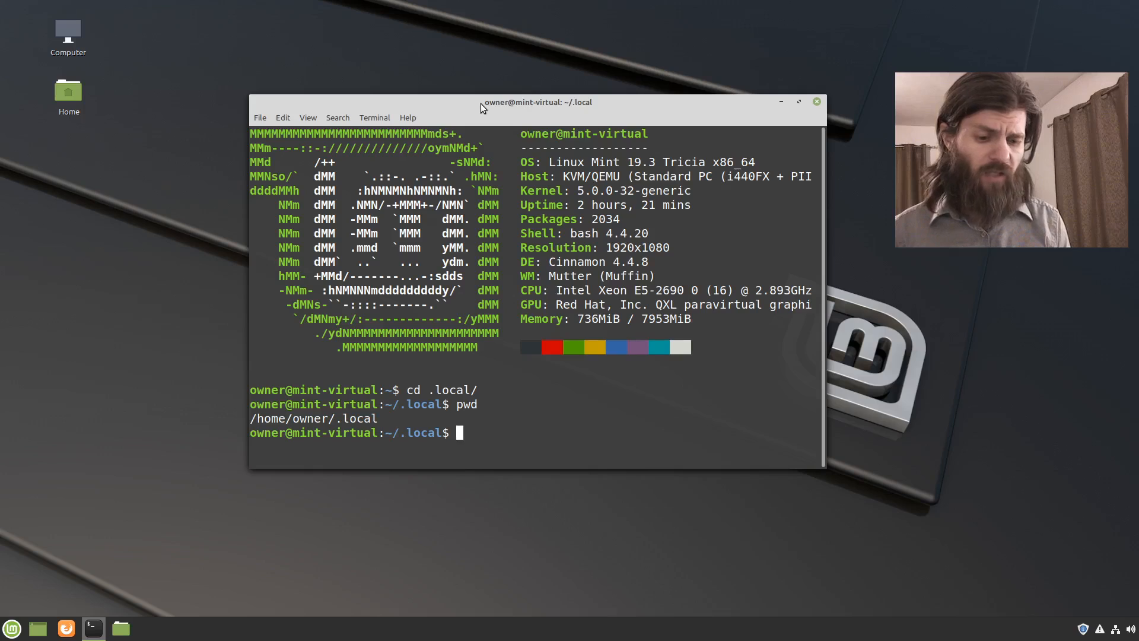
text(ls)
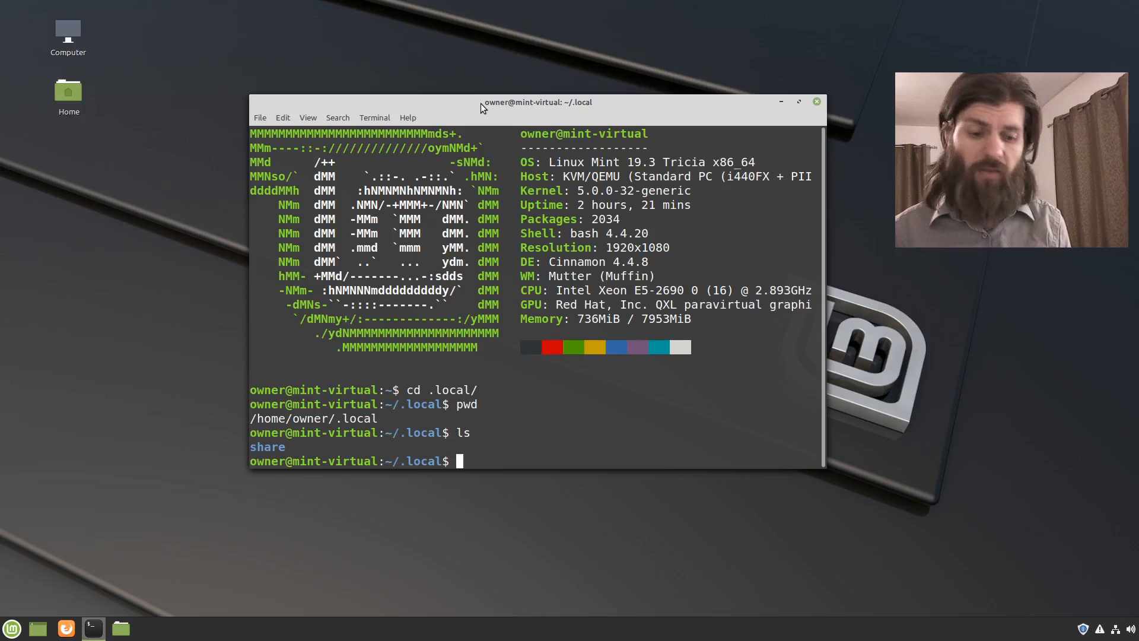
Step: Create a bin folder inside ~/.local and change into the empty folder
text(mk)
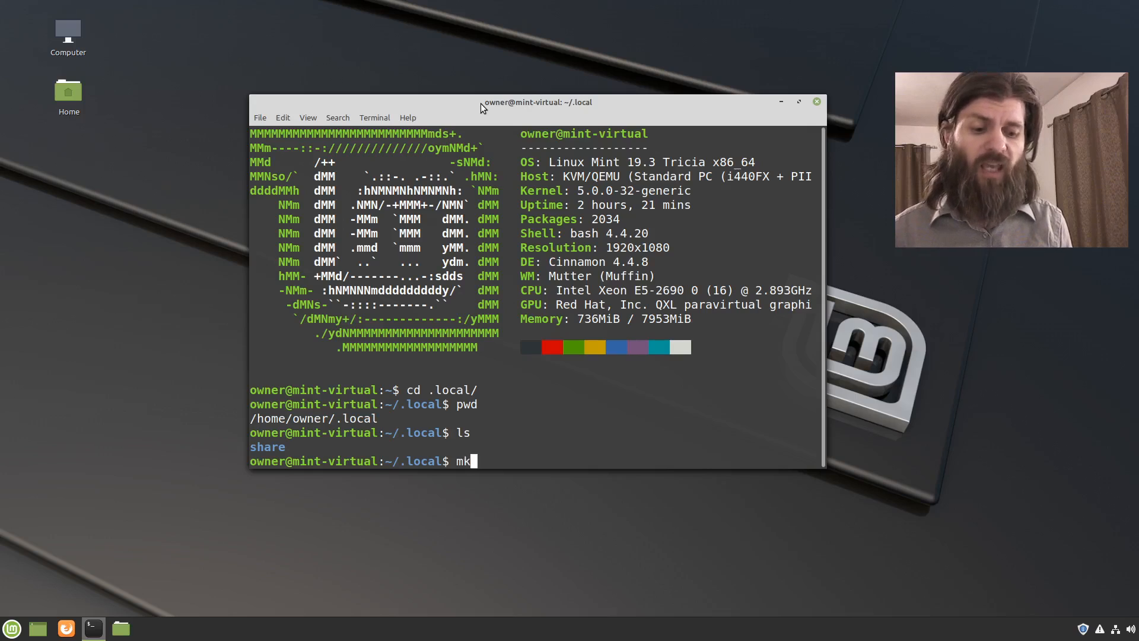
text(dir)
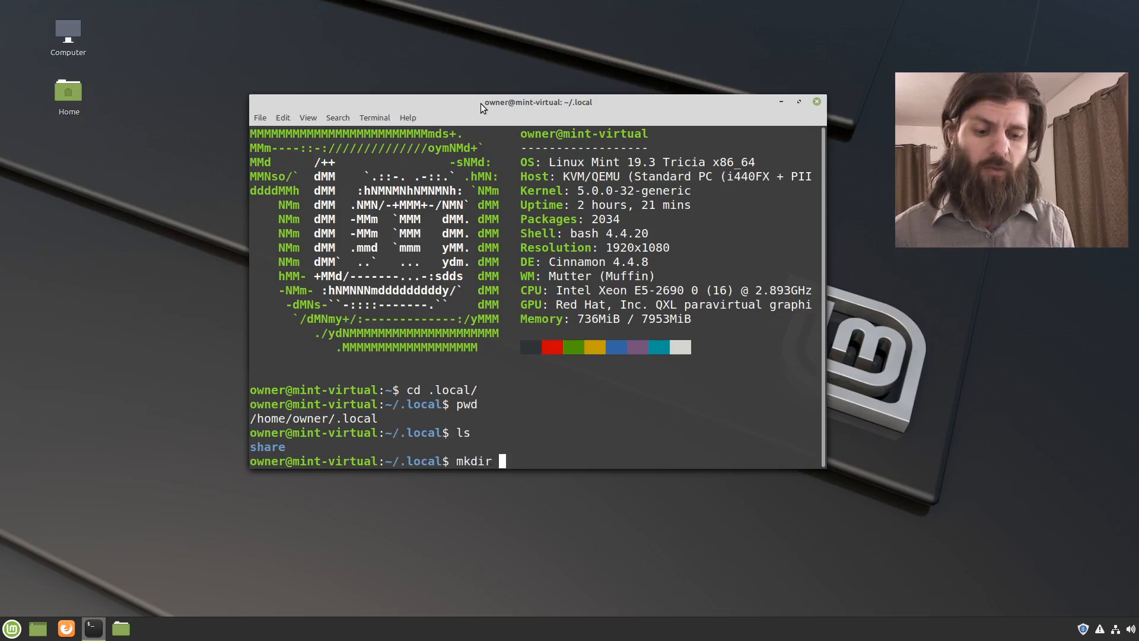
text(bin)
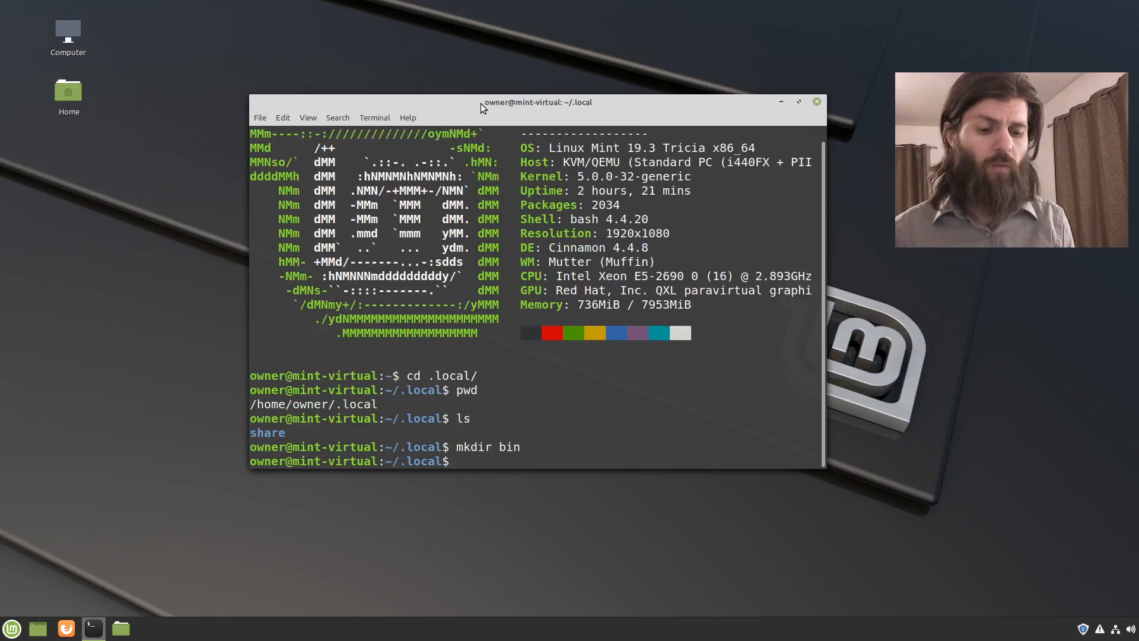
text(ls)
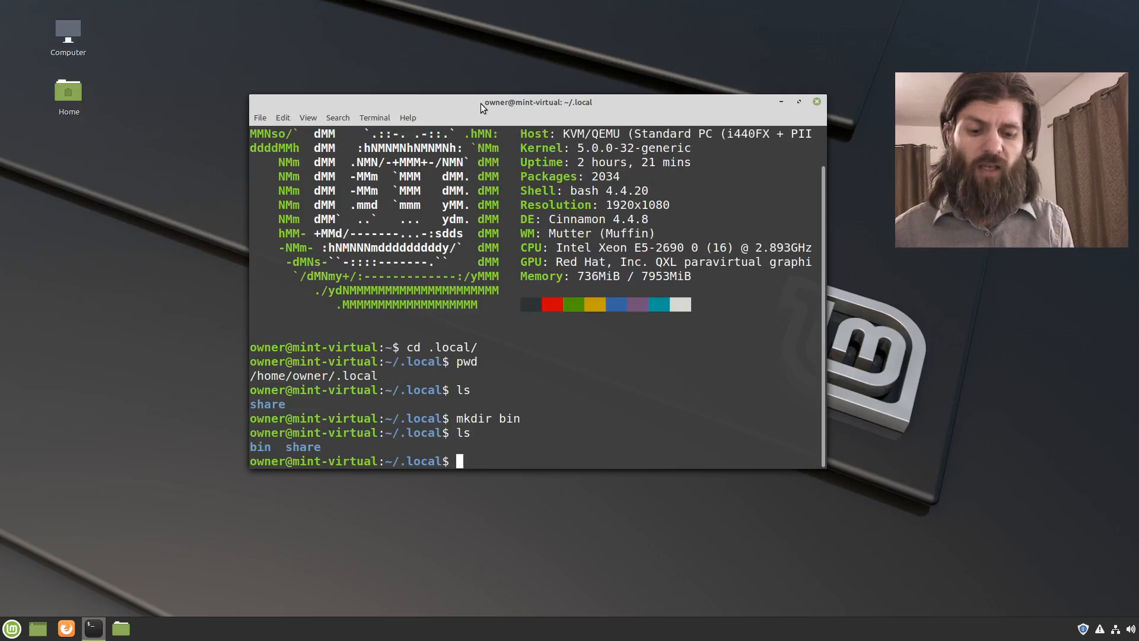
text(cd bin)
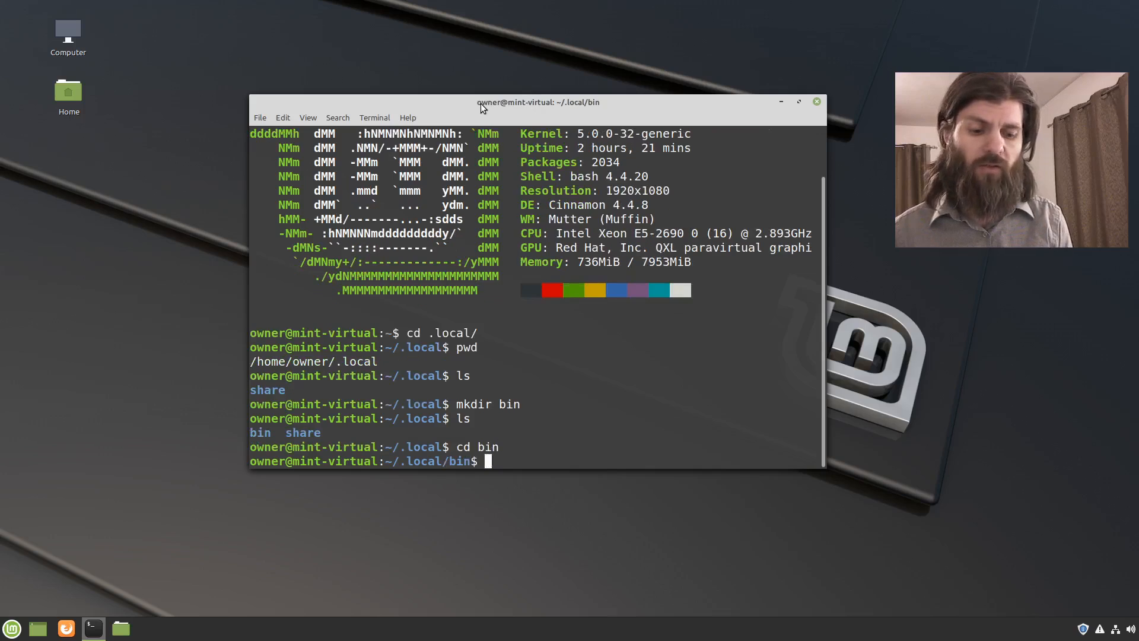
text(ls)
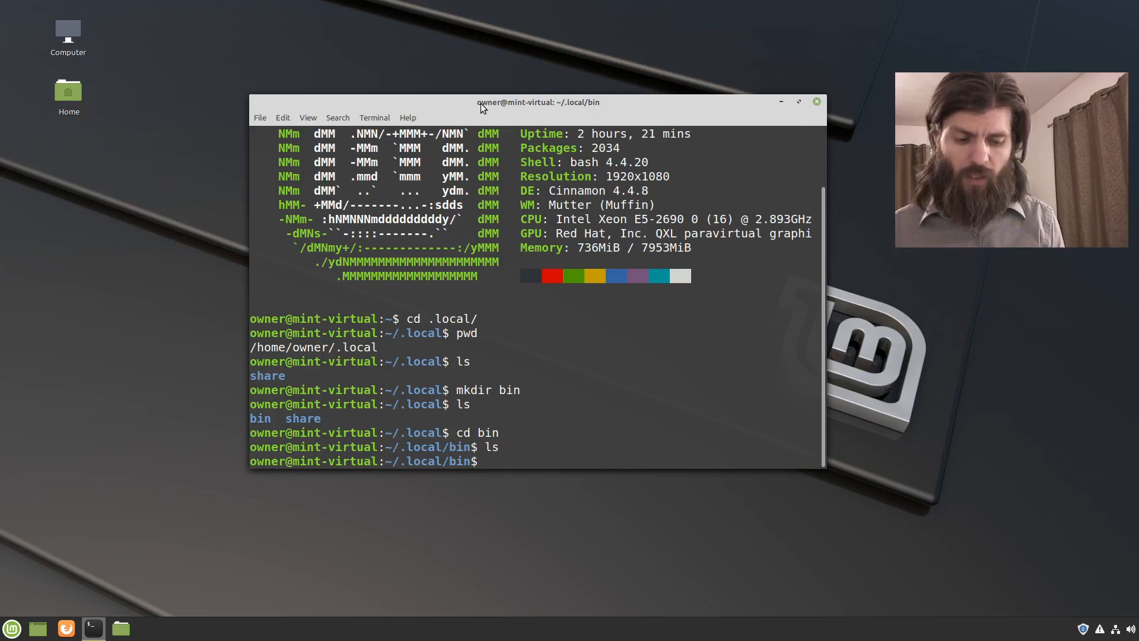
Step: Create a new file named testing in Vim and enter insert mode
text(v)
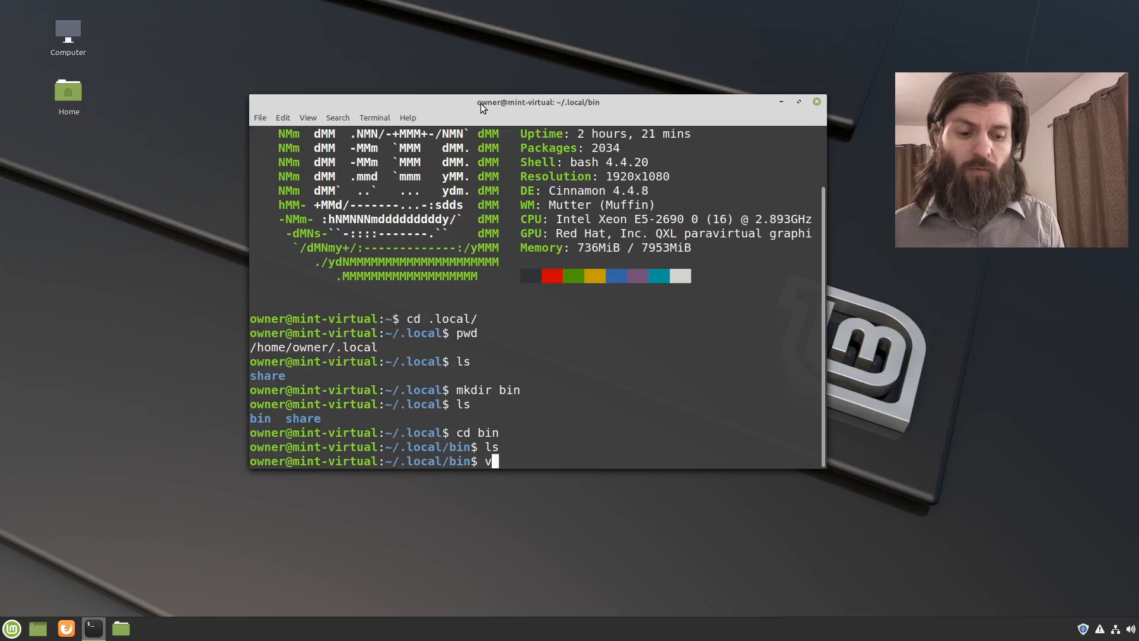
text(im tes)
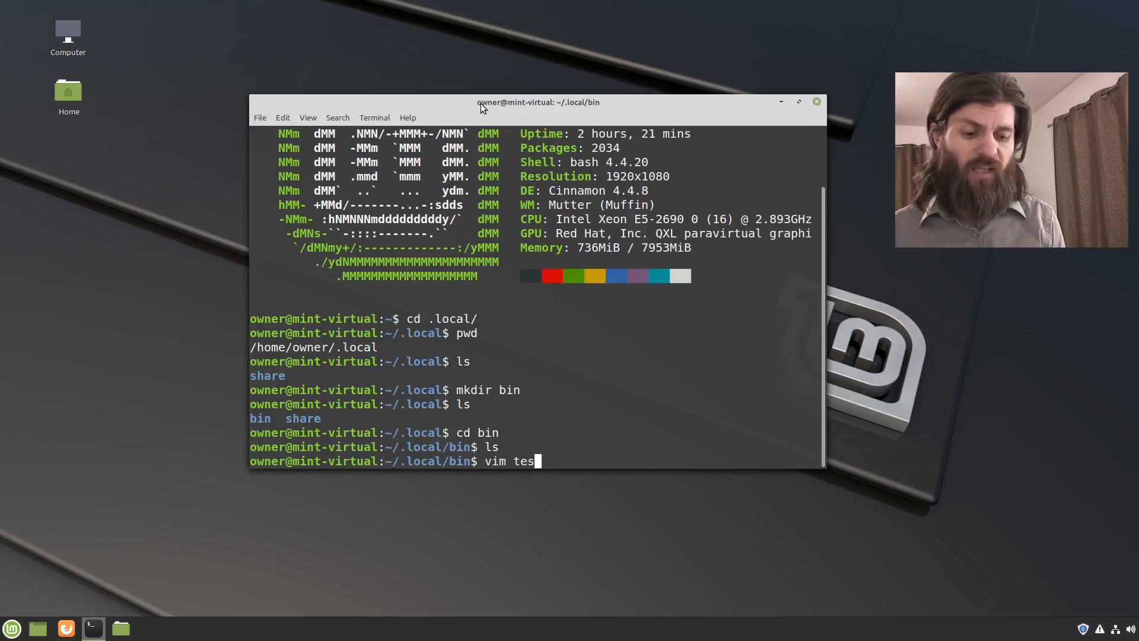
text(ting)
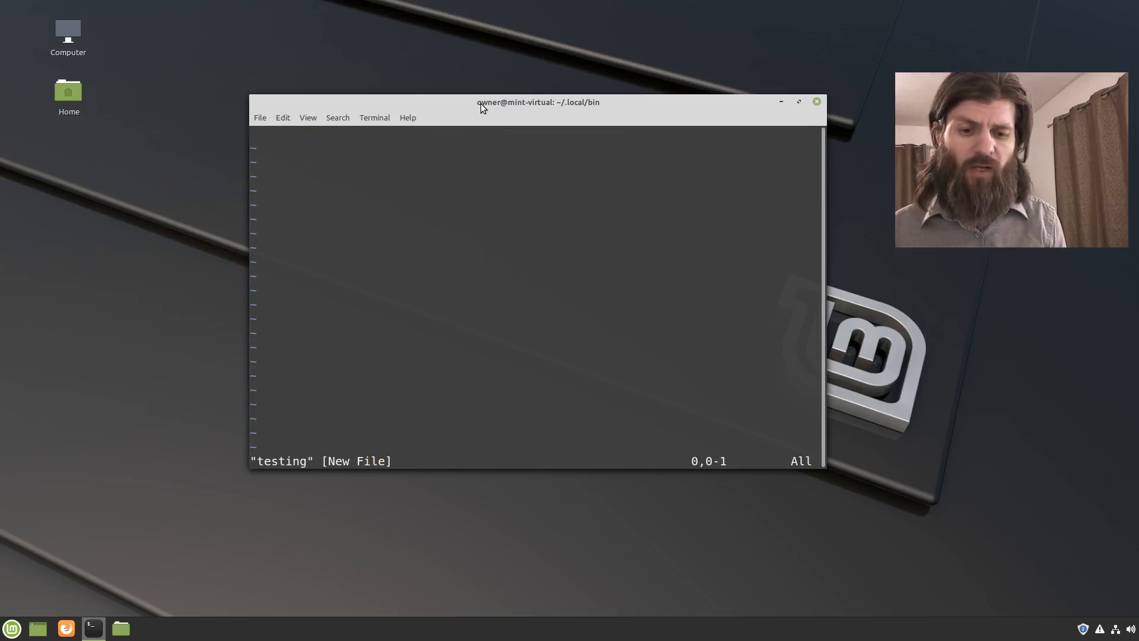
key(i)
text(#)
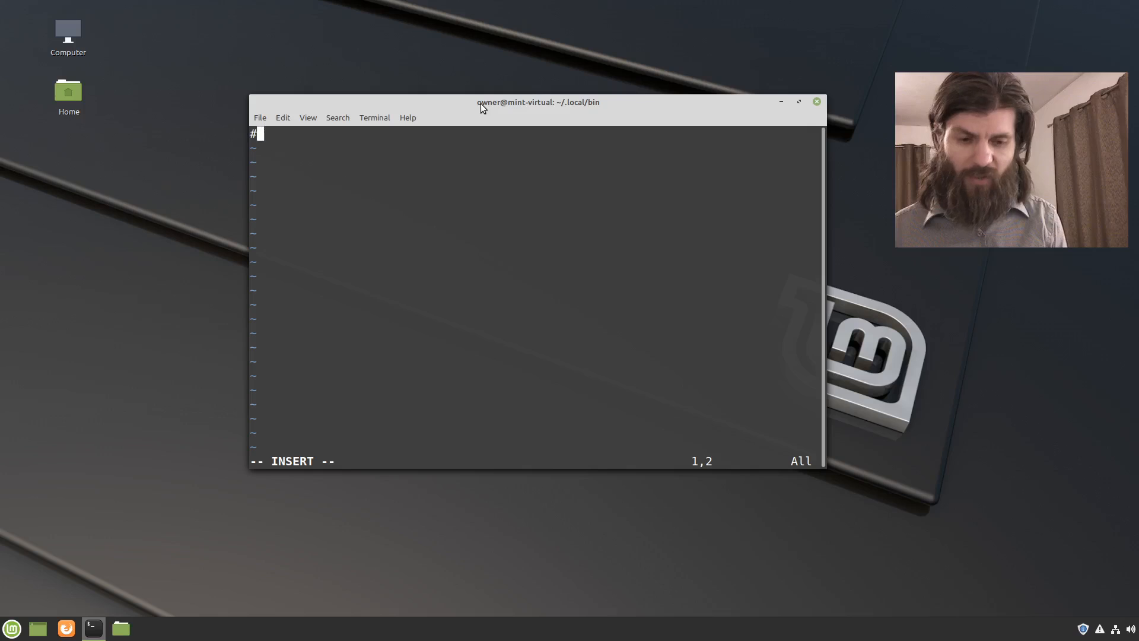
Step: Write #!/bin/bash and echo "This is a test" into the file, then exit insert mode
text(!)
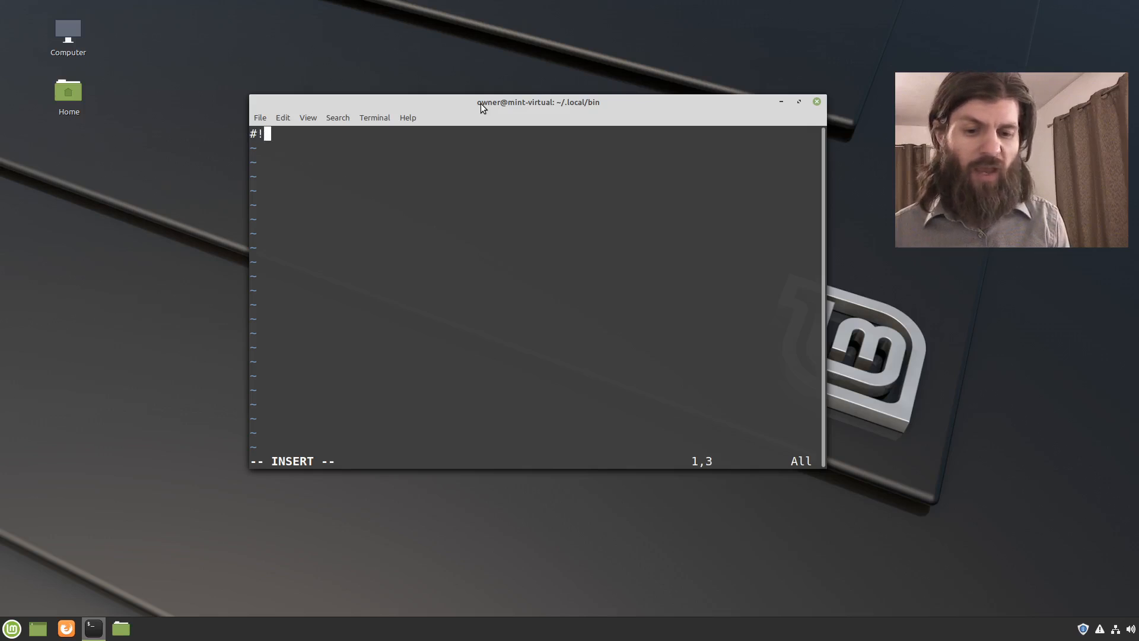
text(/)
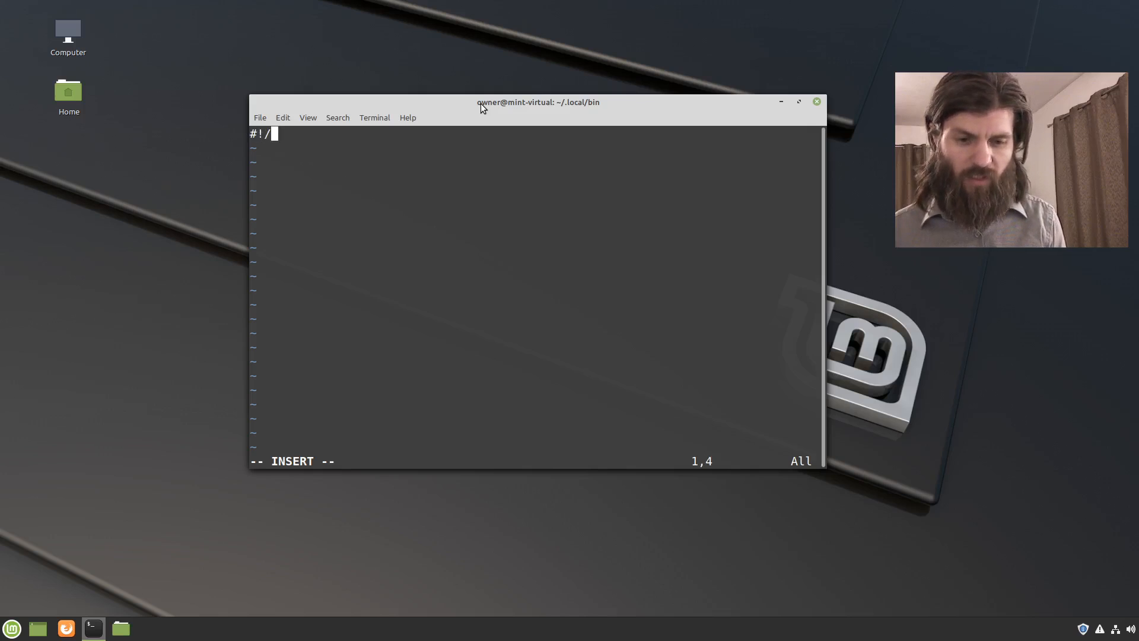
text(b)
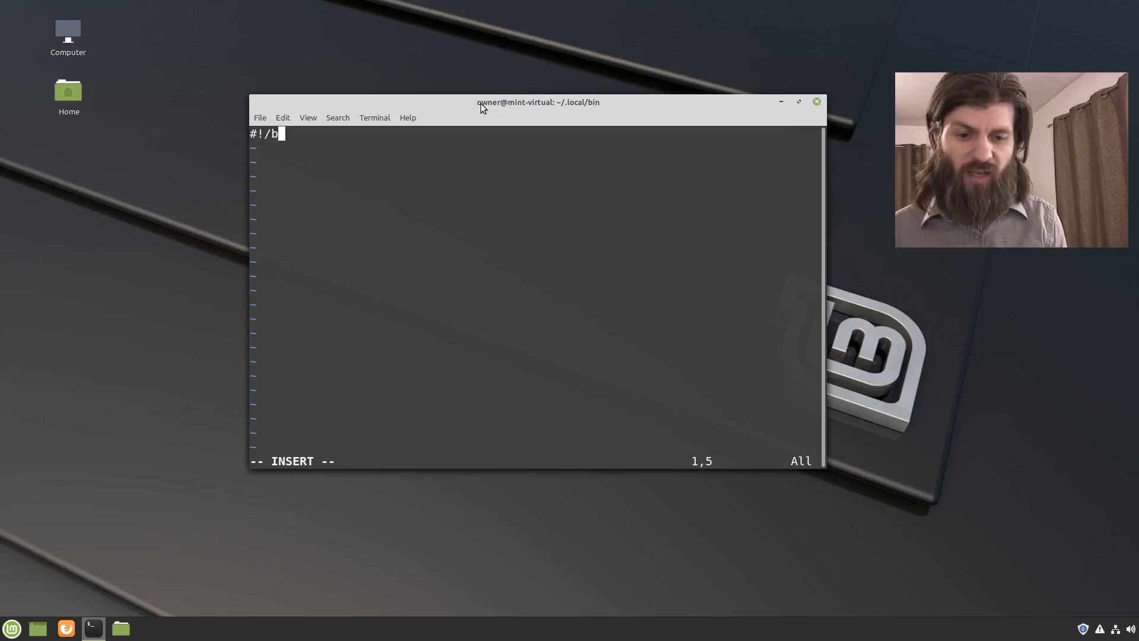
text(in/bash)
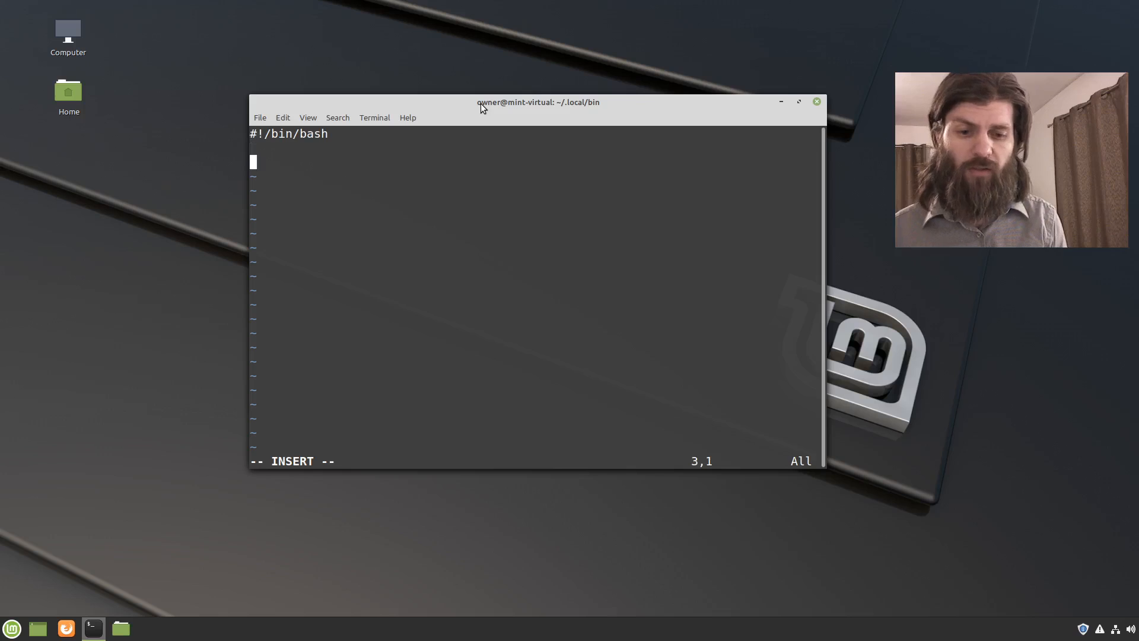
text(e)
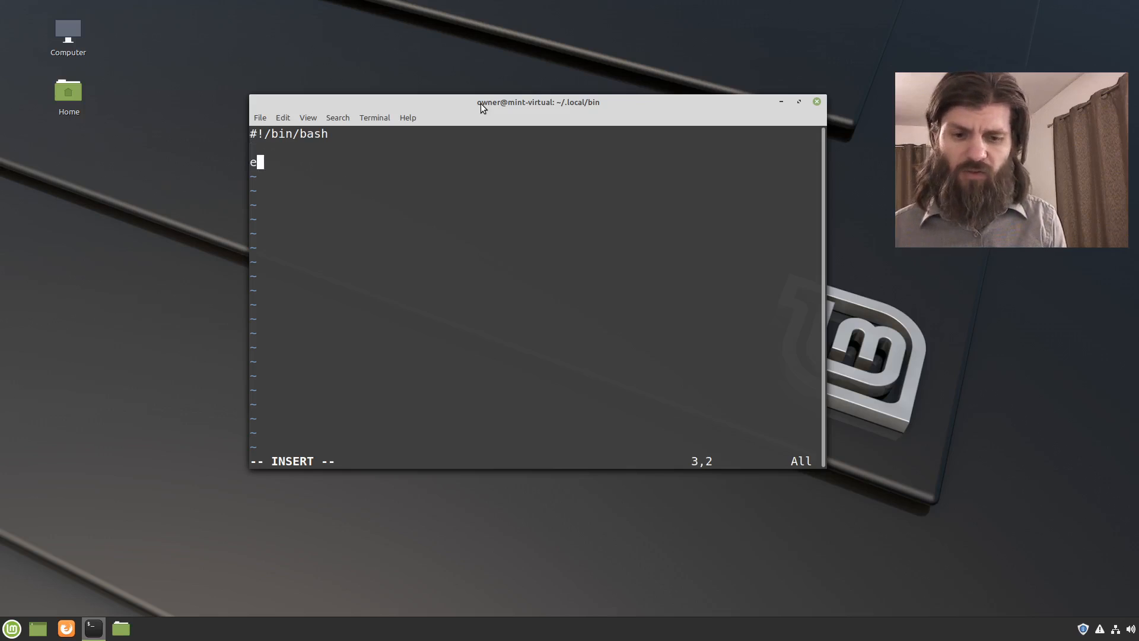
text(cho "This is a)
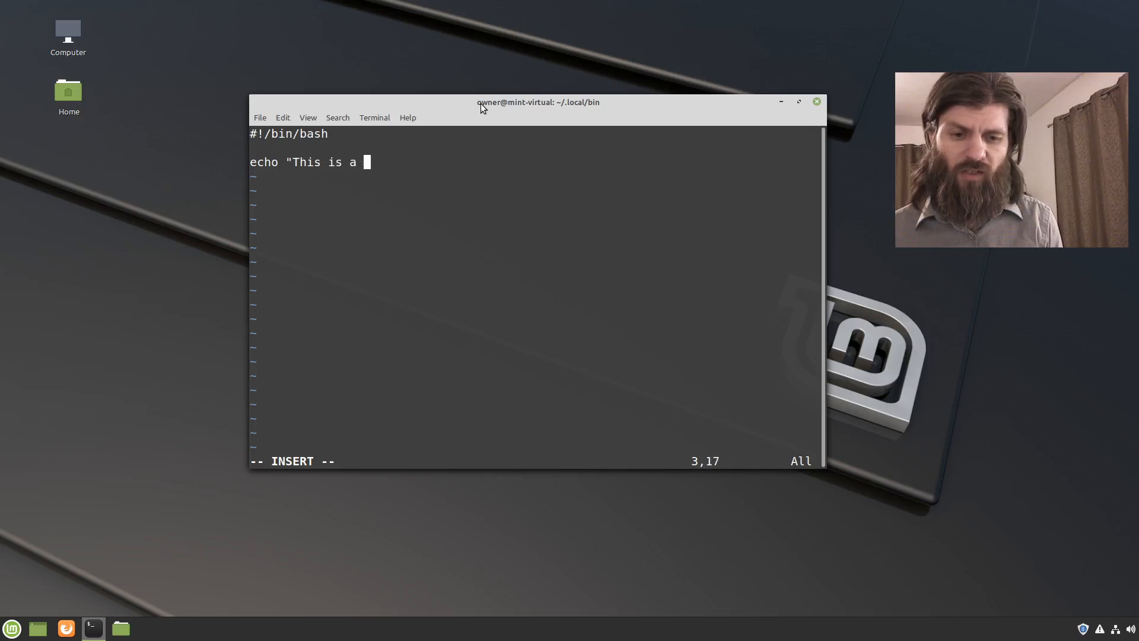
text(test")
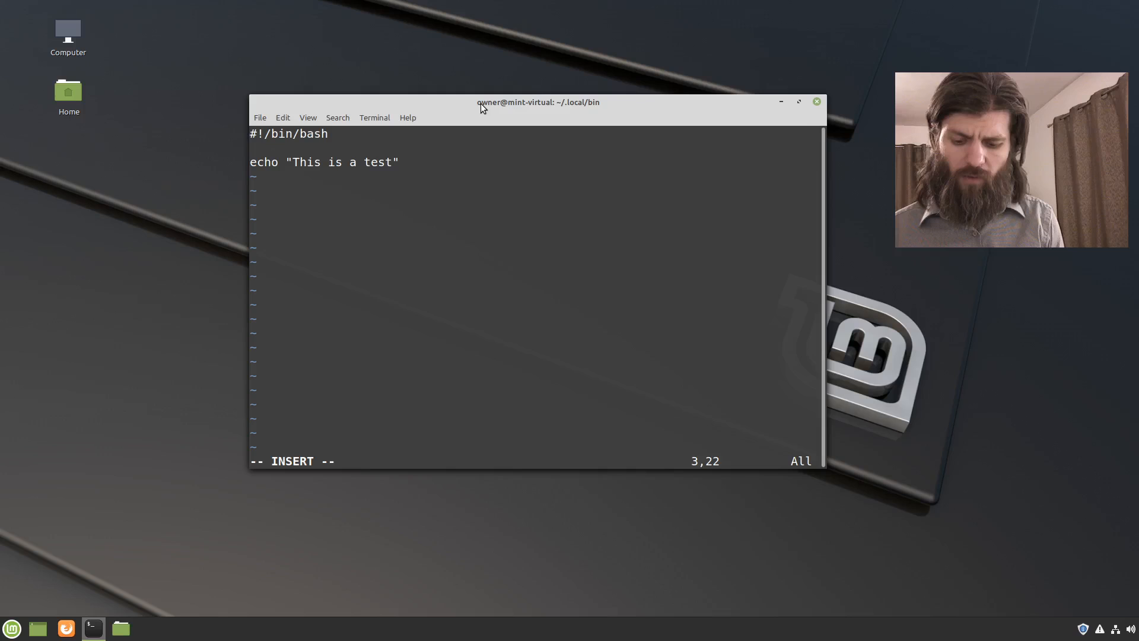
key(Escape)
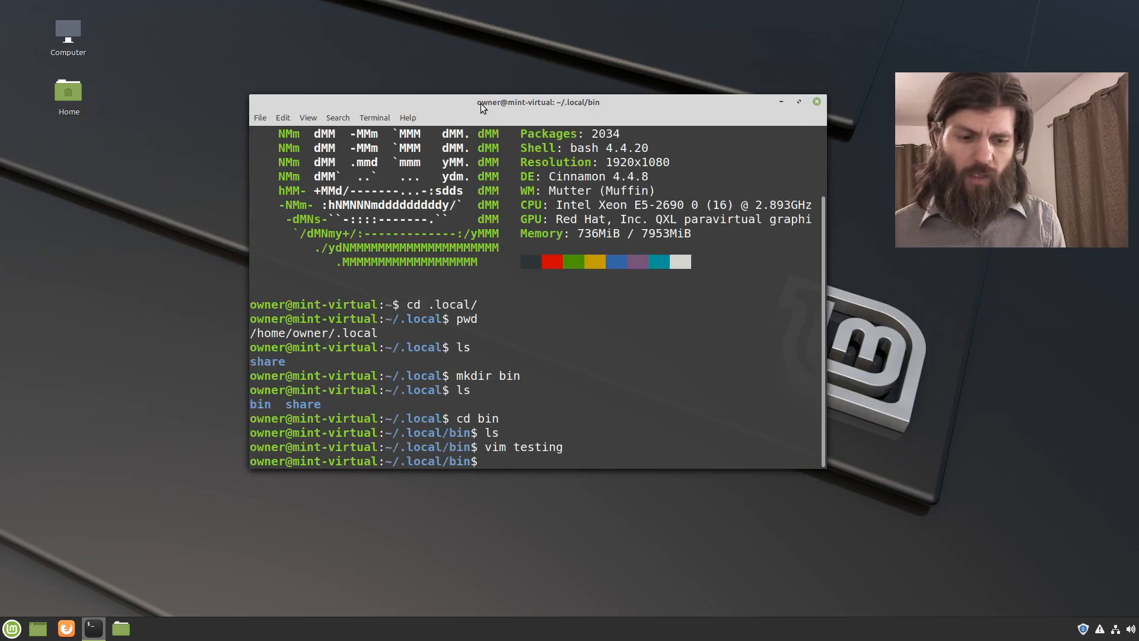
Step: List ~/.local/bin, then try running testing by name and as ./testing
text(ls)
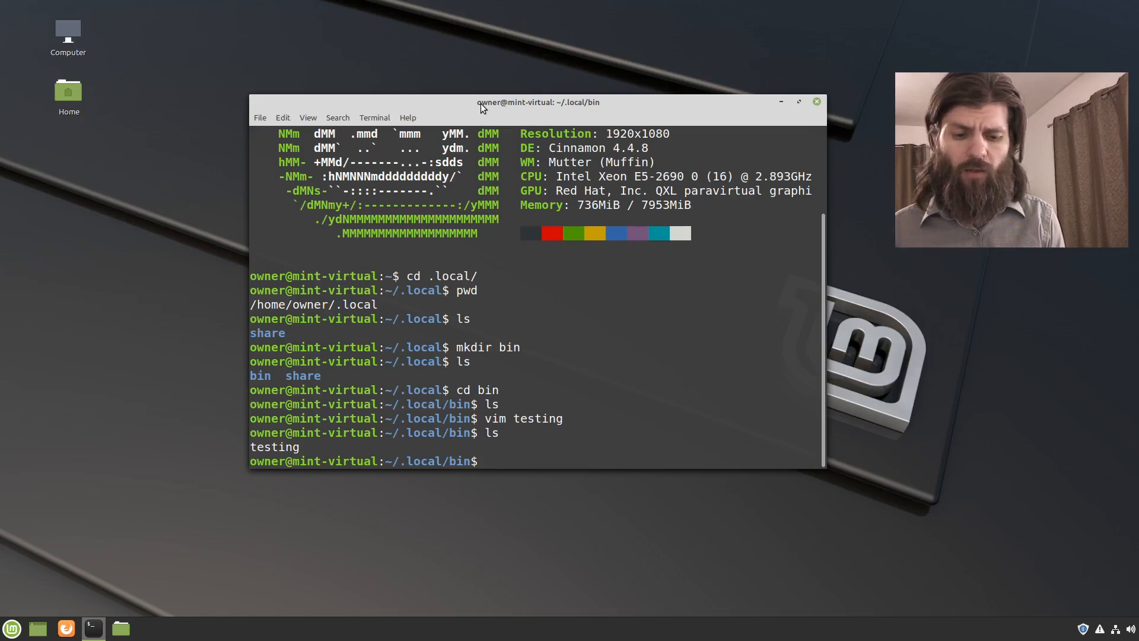
text(testing)
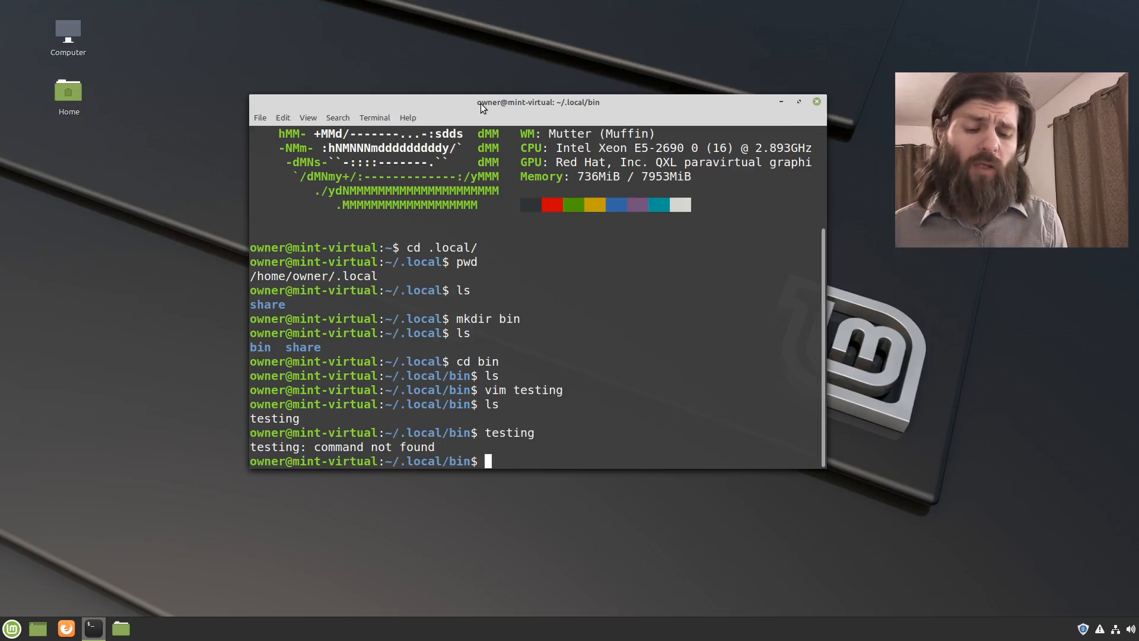
text(.)
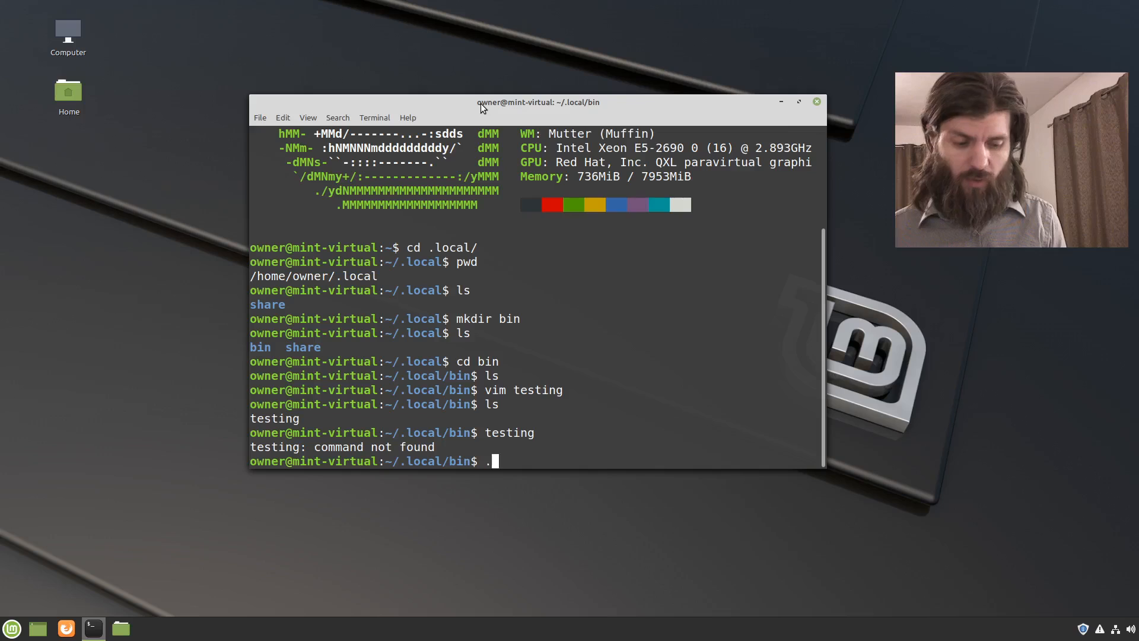
text(/testing)
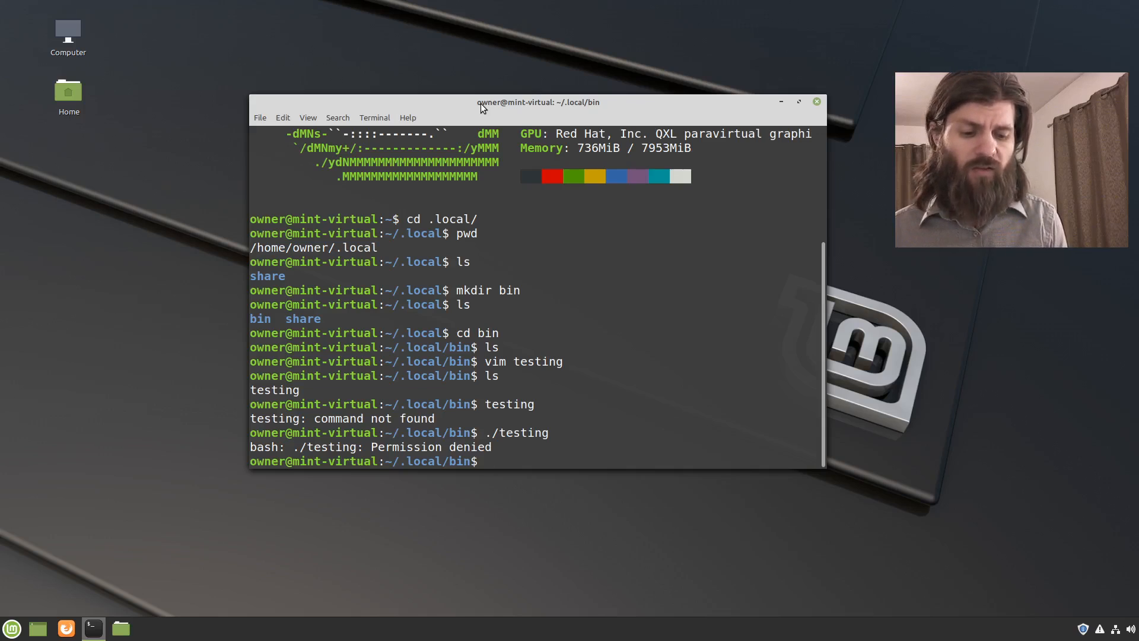
Step: Make the testing script executable with chmod +x and list the folder
text(ch)
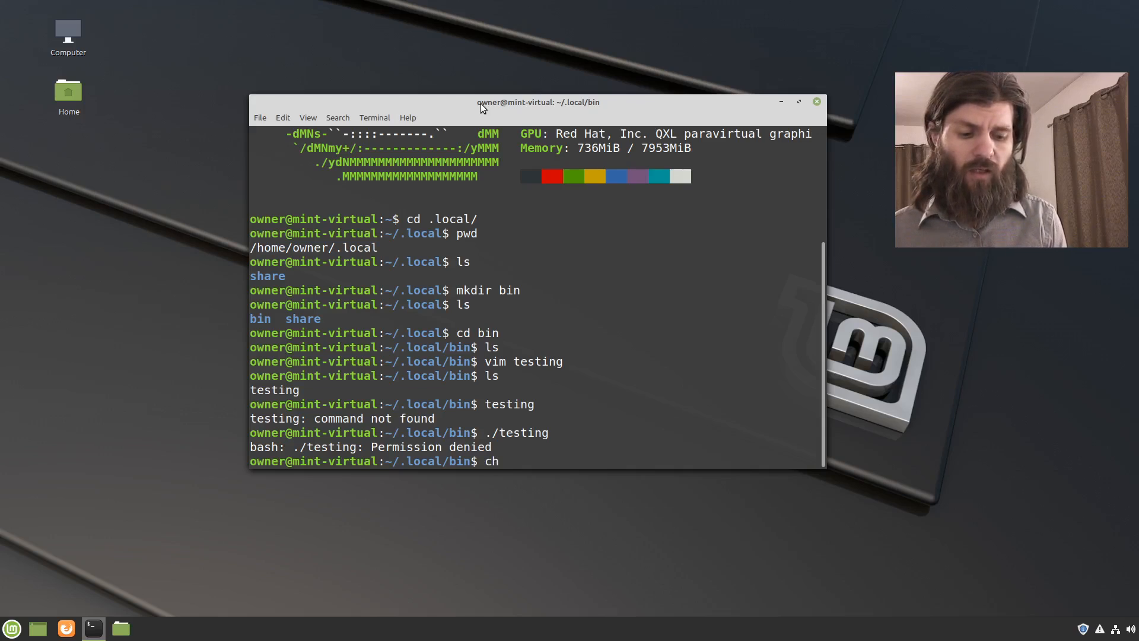
text(mod)
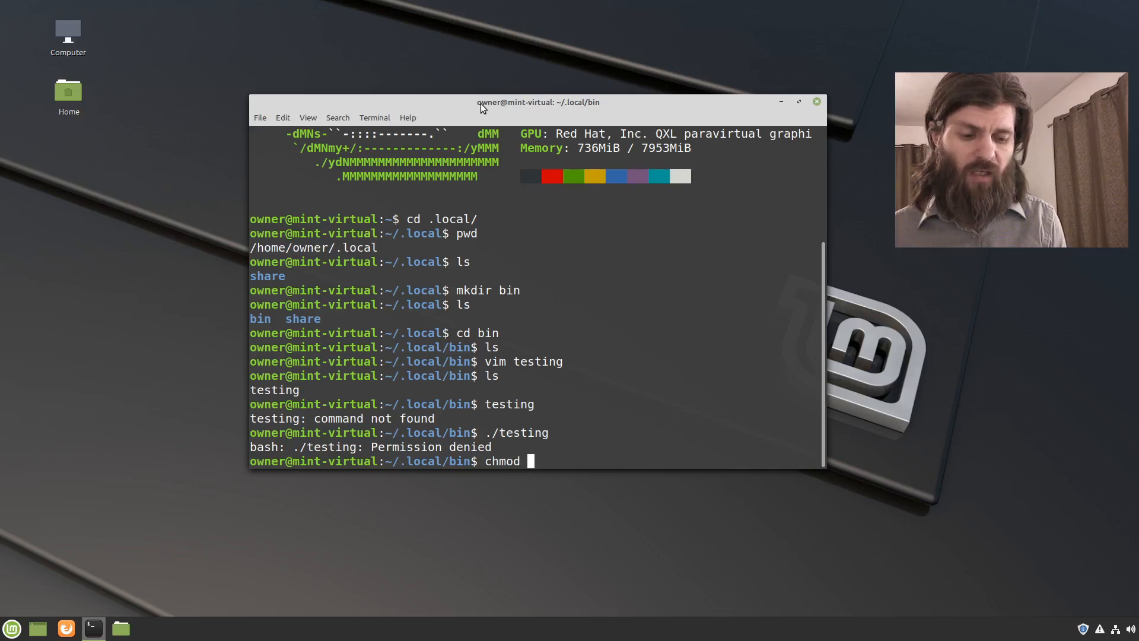
text(+x)
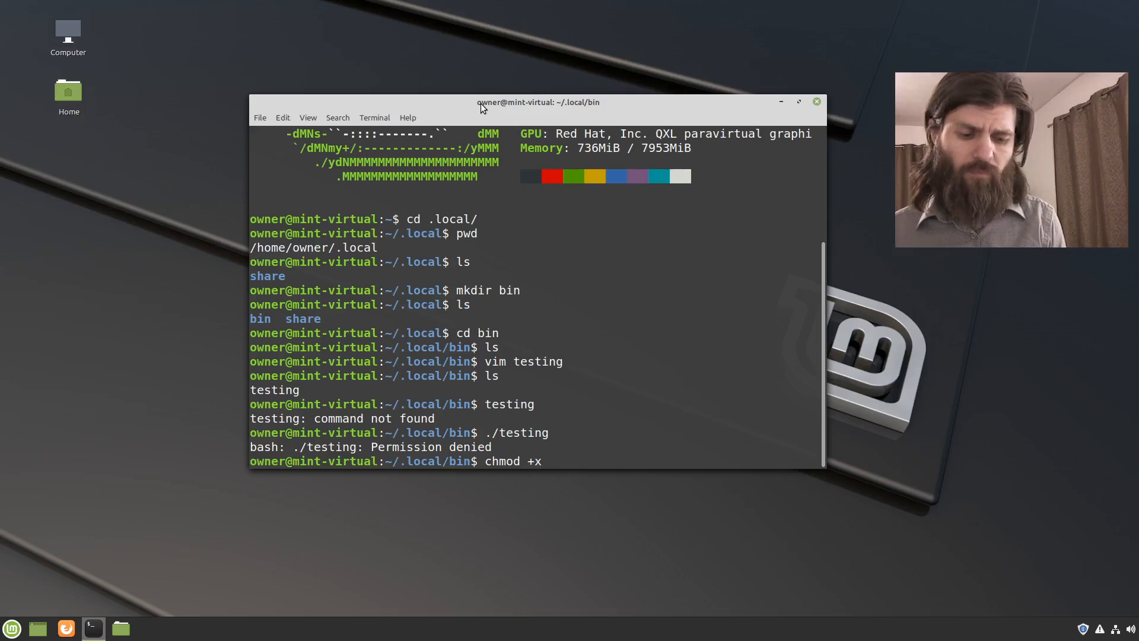
text(testing)
text(l)
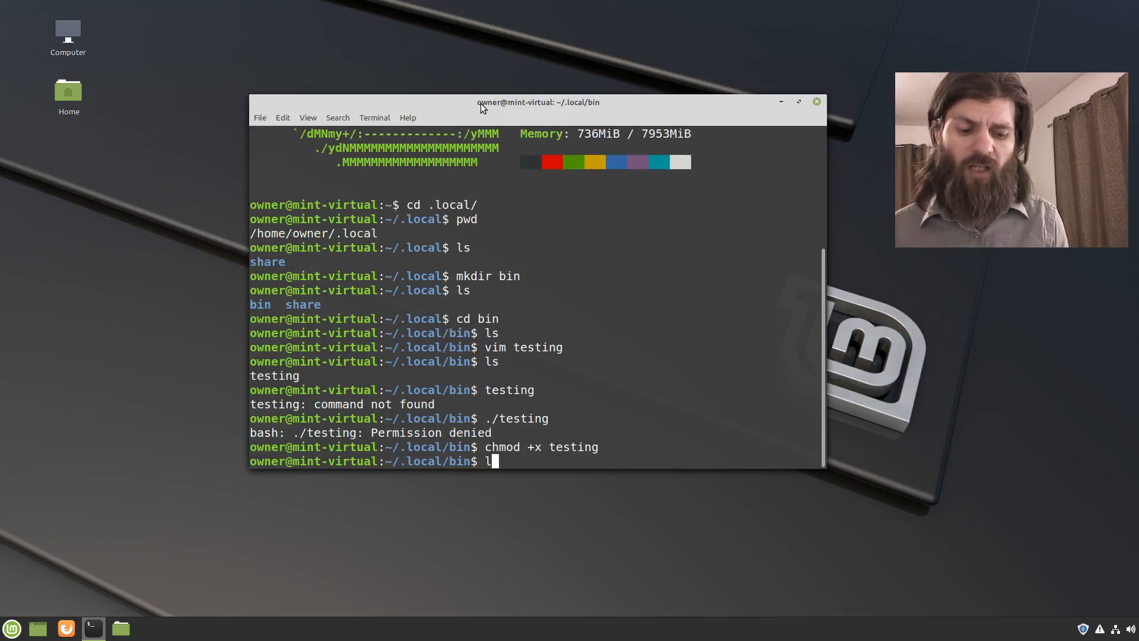
text(s)
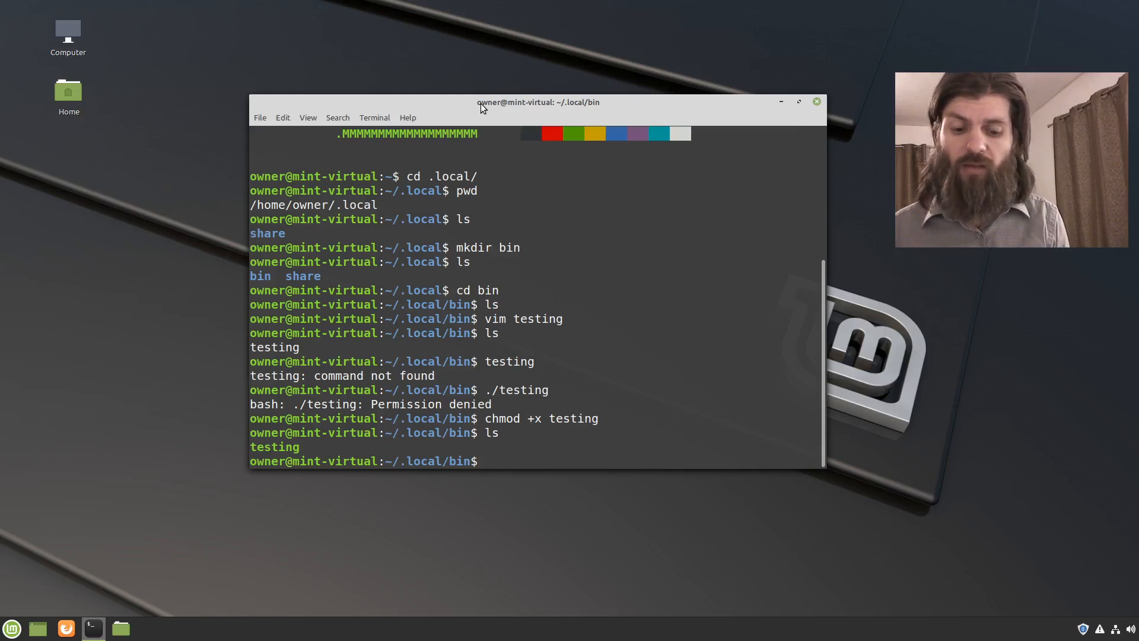
Step: Execute the script with ./testing
text(./)
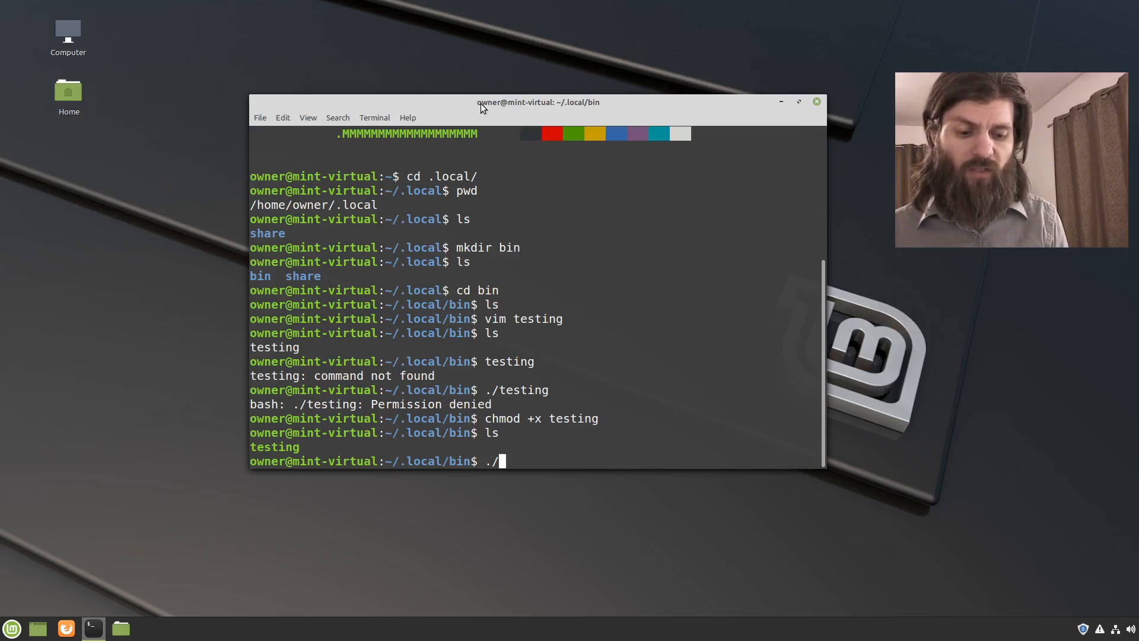
text(tes)
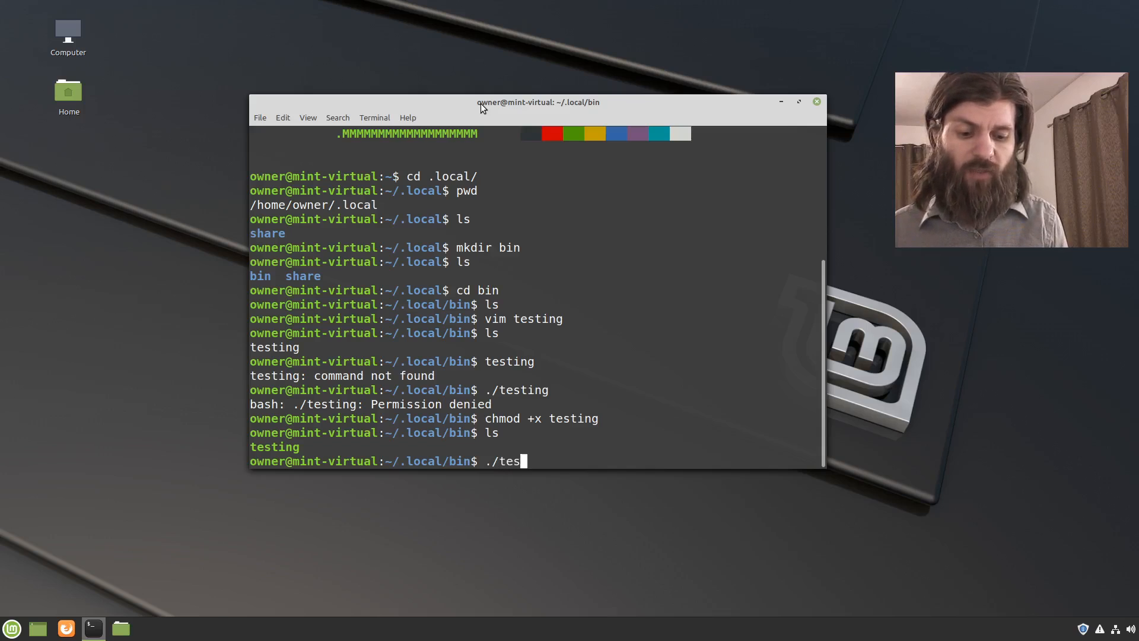
text(ting)
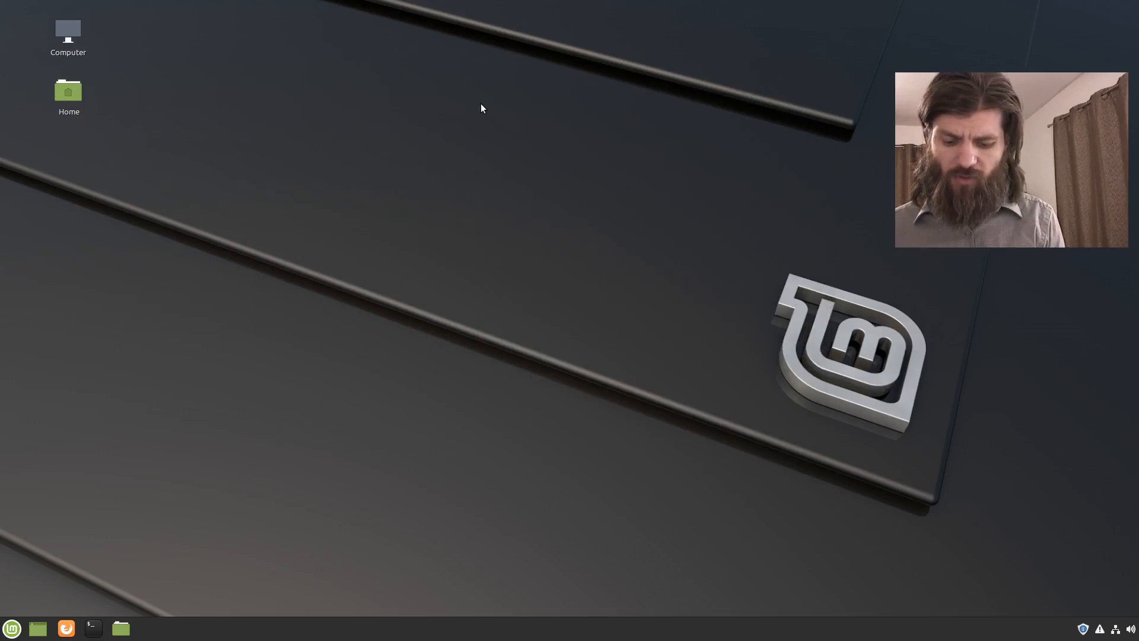
Step: Open a fresh terminal and run testing, which still reports command not found
click(92, 627)
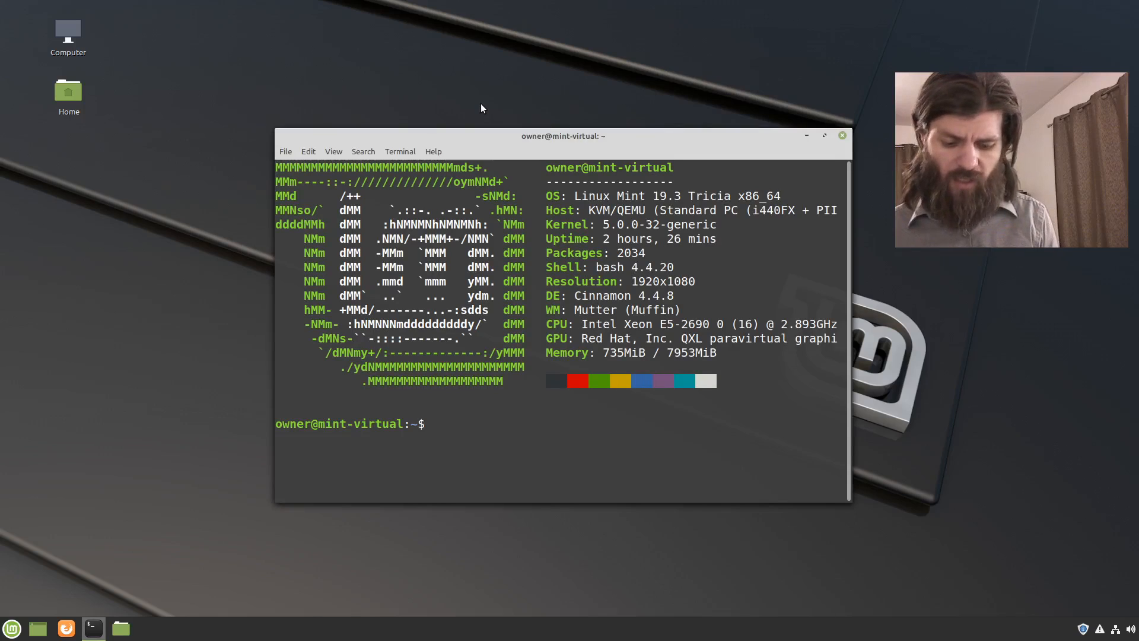
text(testing)
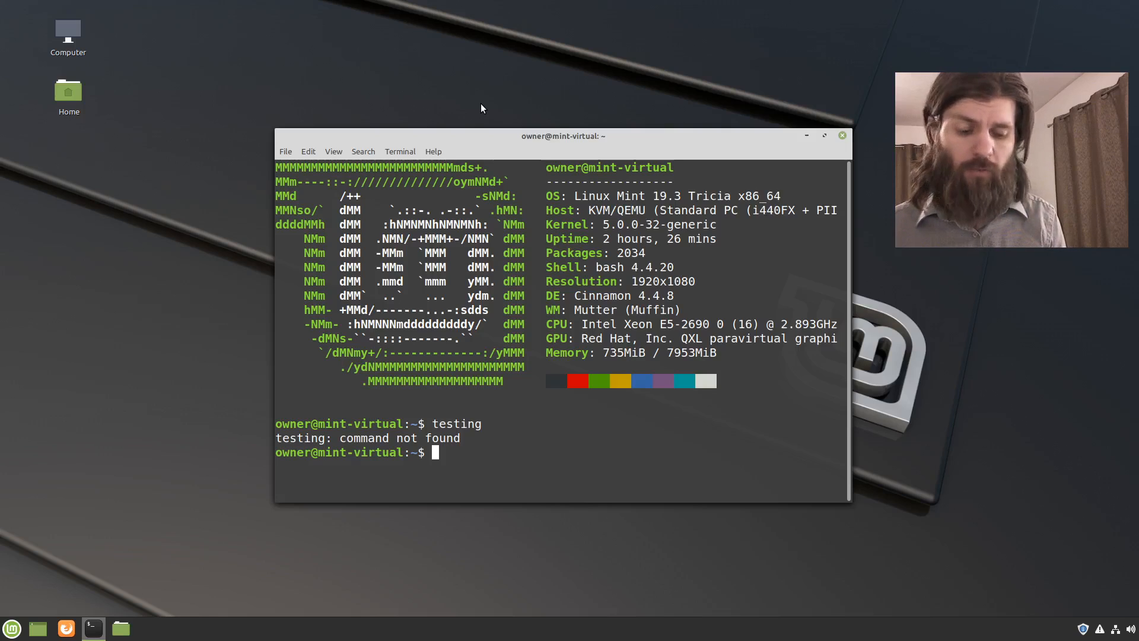
Step: Print $PATH to check for ~/.local/bin, then open ~/.bashrc in Vim
text($PATH)
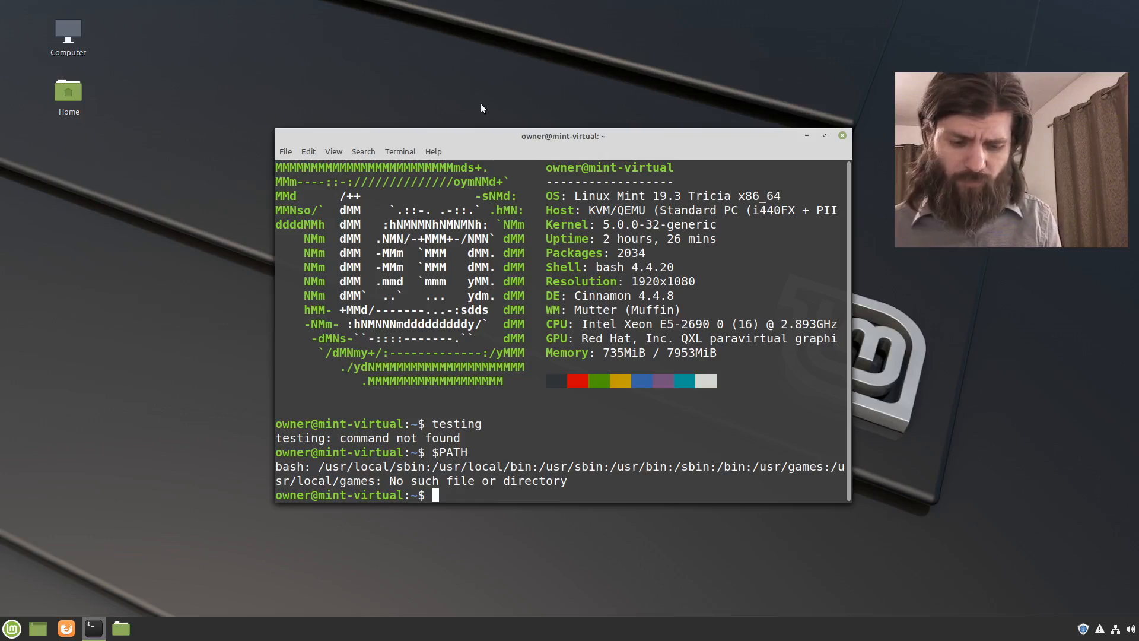
text(vim ~)
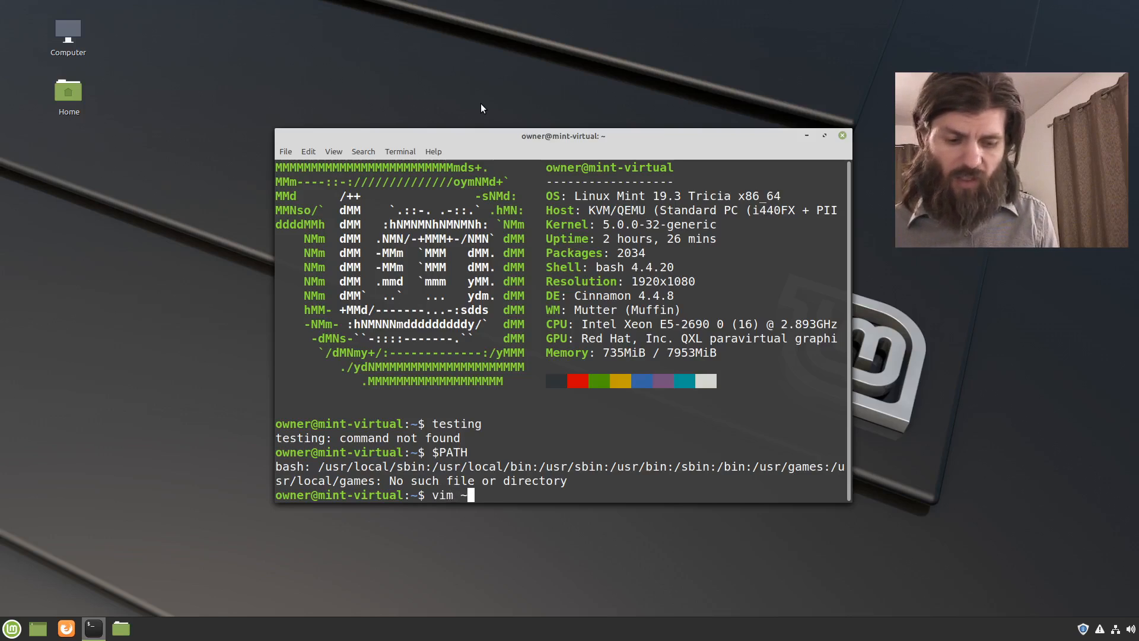
text(/)
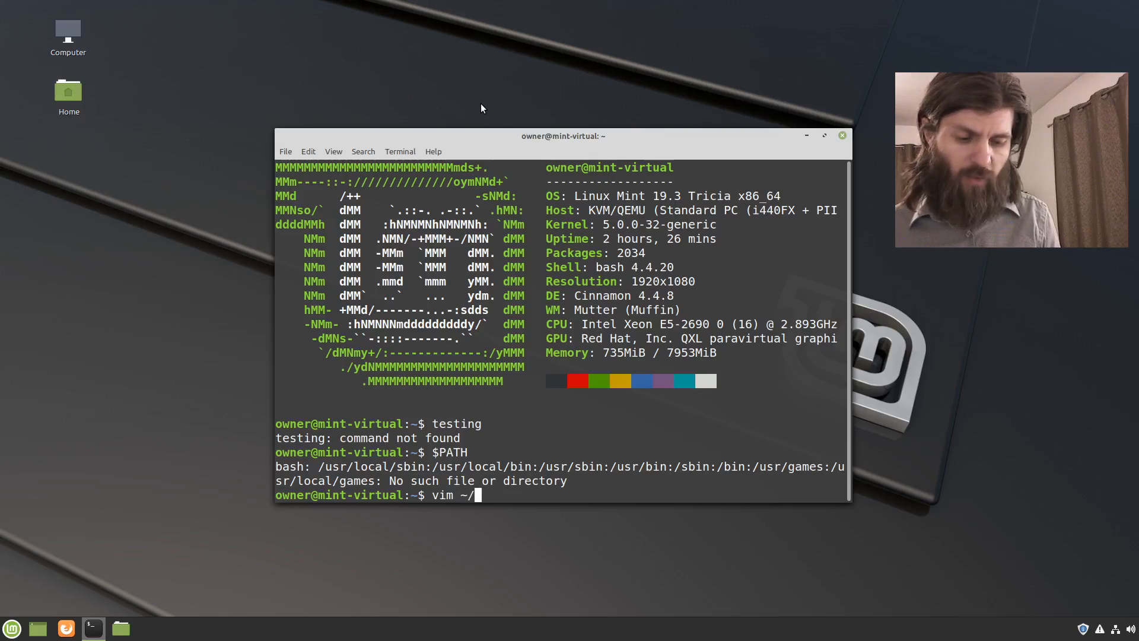
text(.)
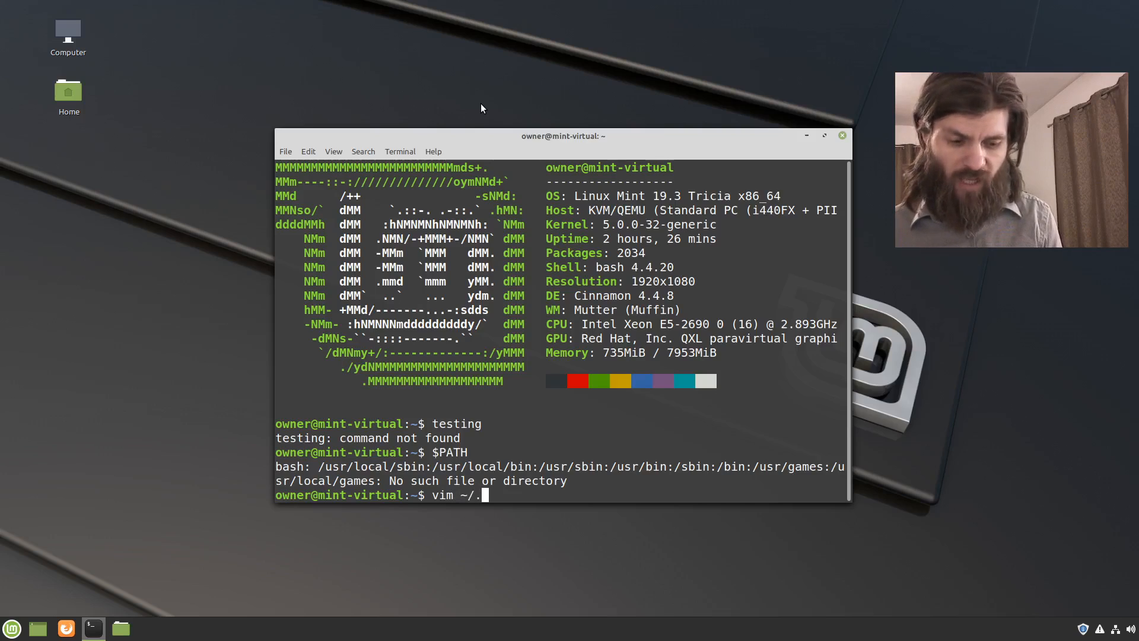
text(bash)
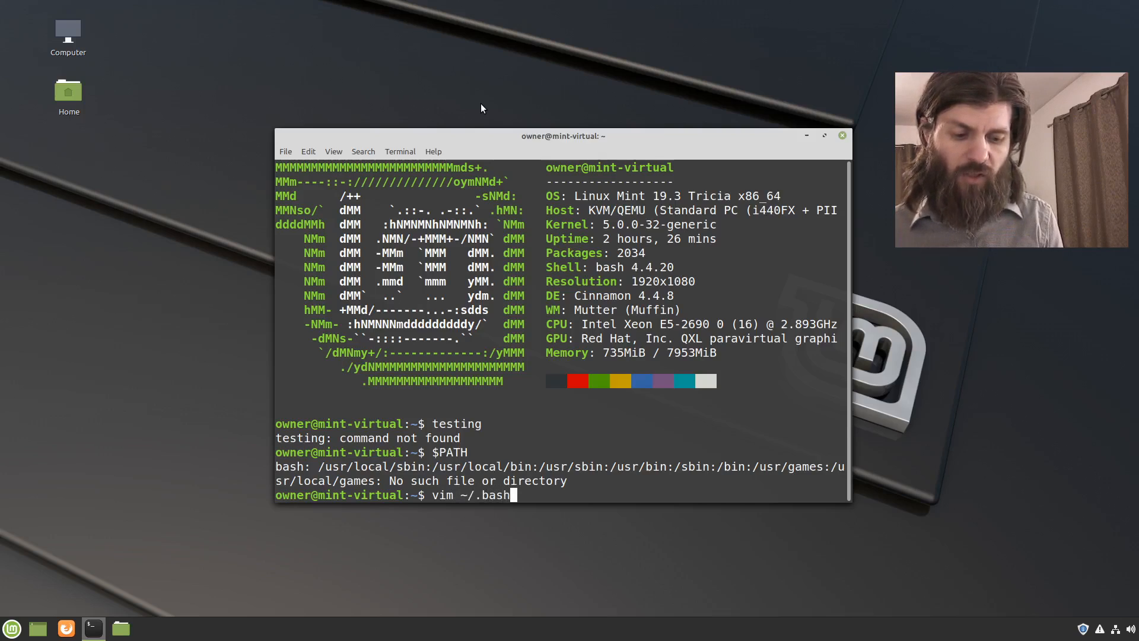
key(Return)
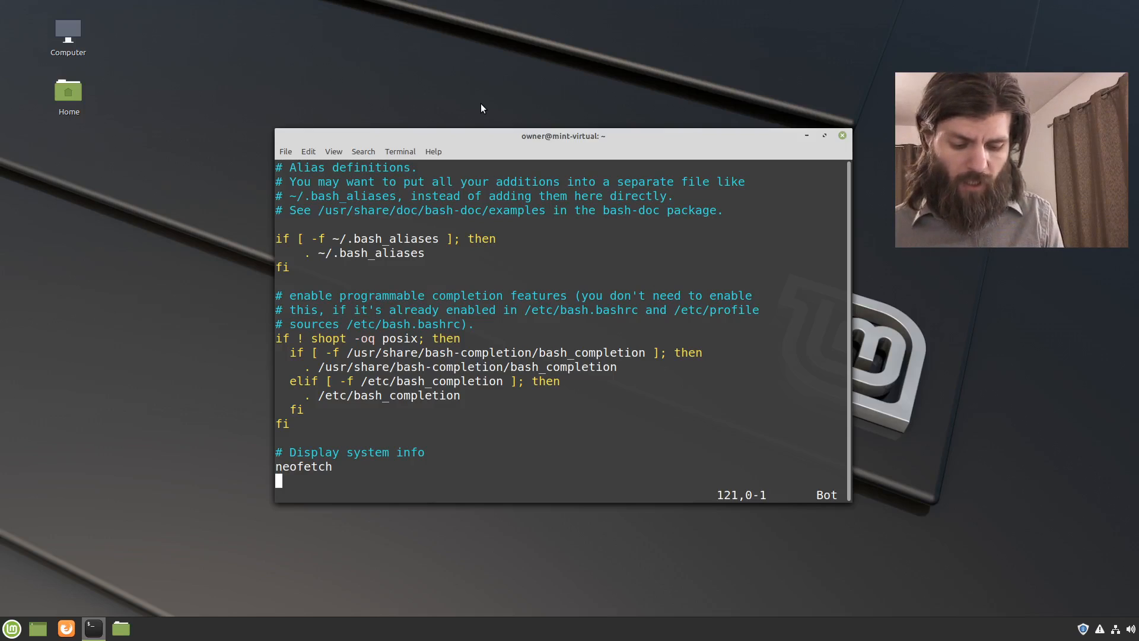
Step: Add a comment at the end of ~/.bashrc about adding bin to PATH
key(i)
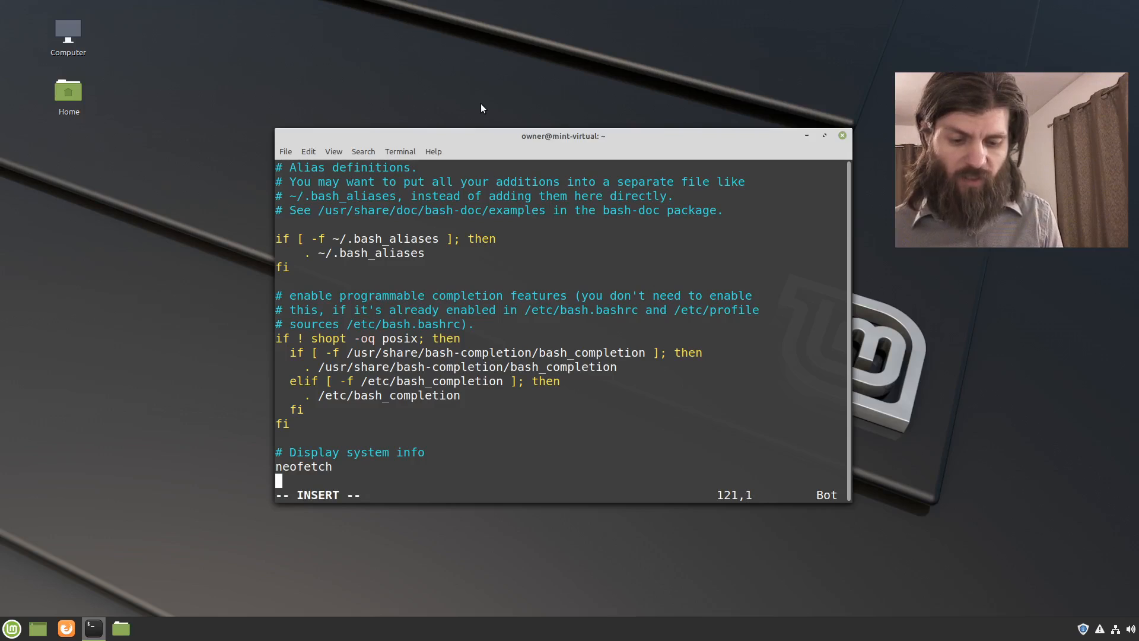
key(Down)
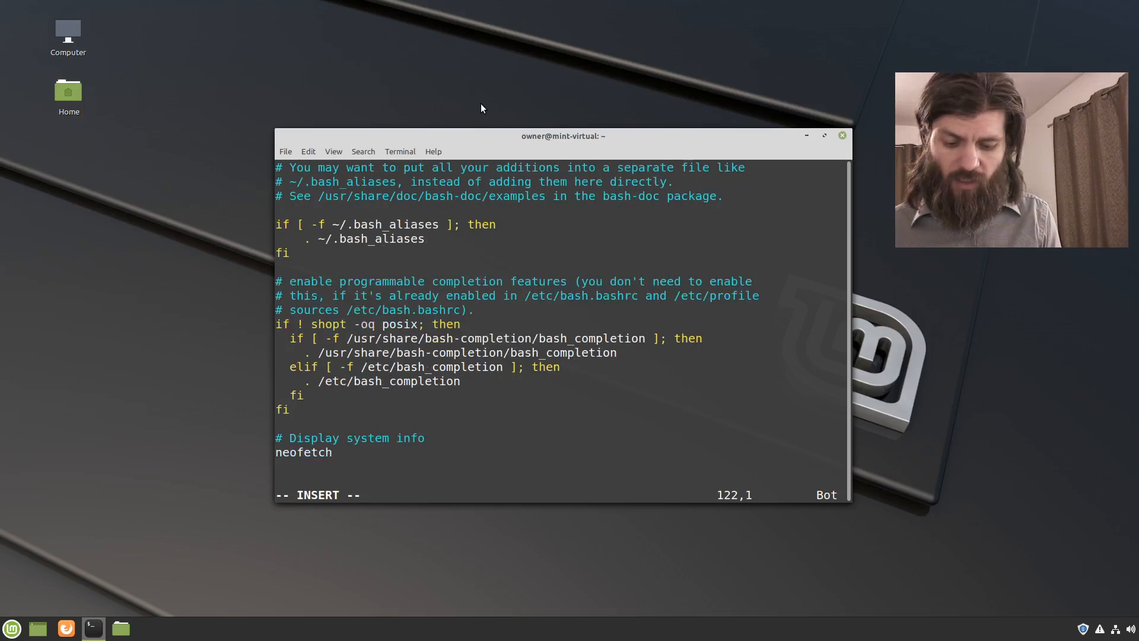
text(# a)
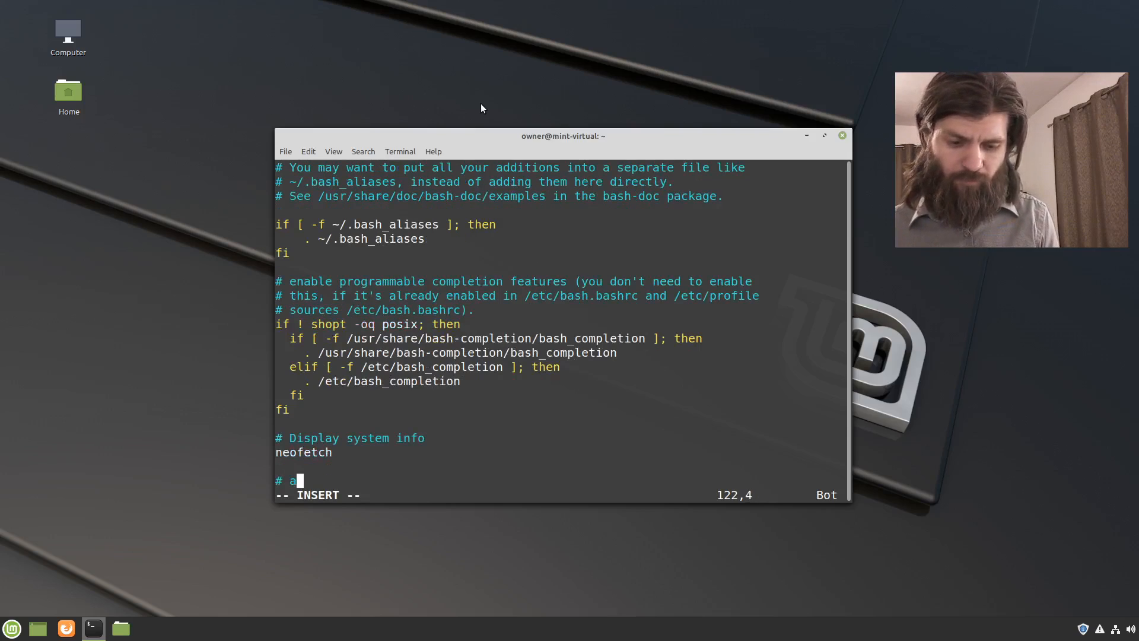
text(dd)
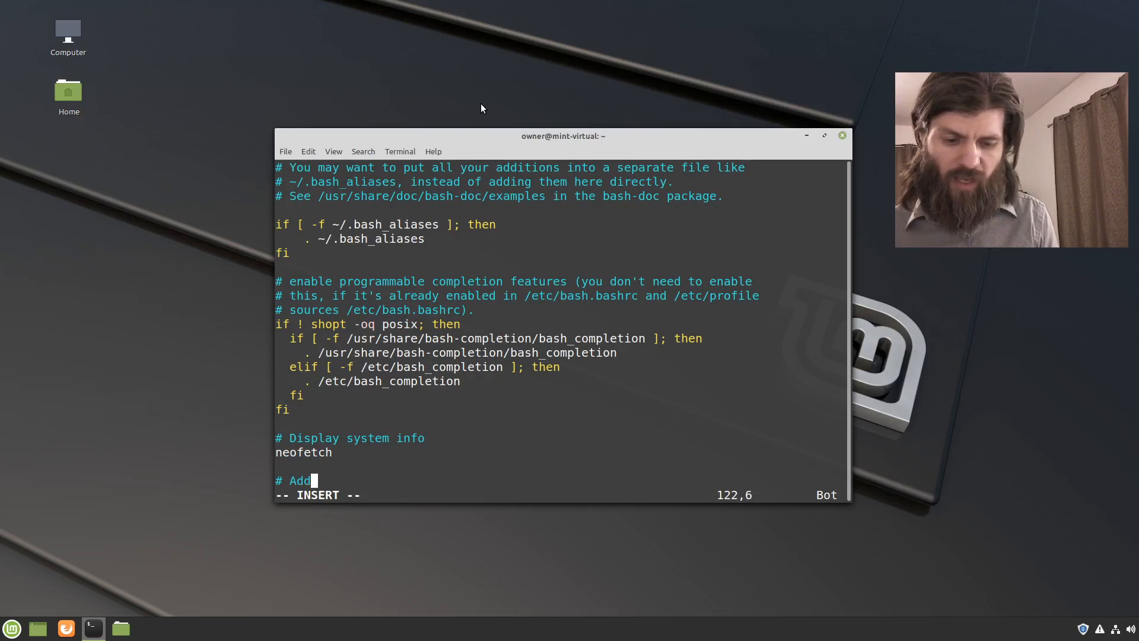
text(bin to)
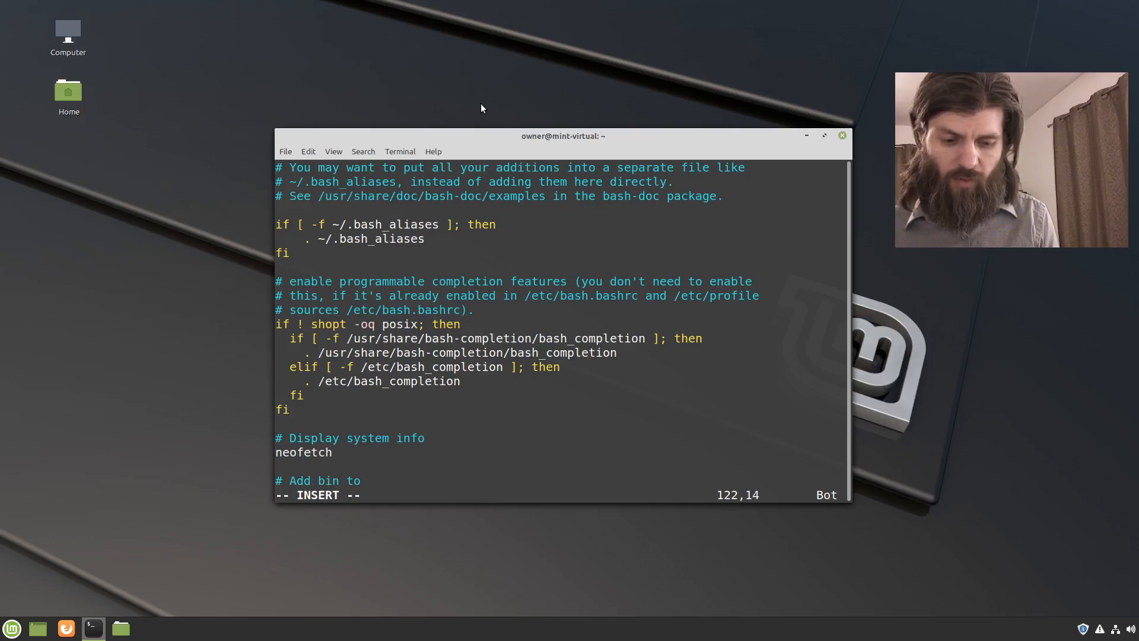
text(PATH fo)
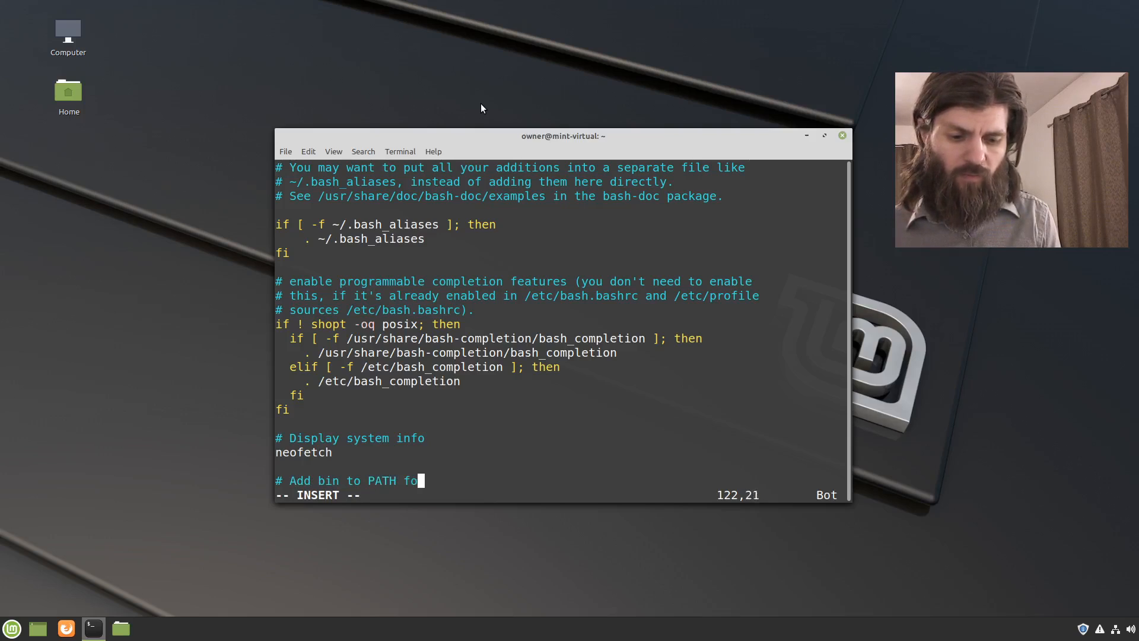
text(r my scripts)
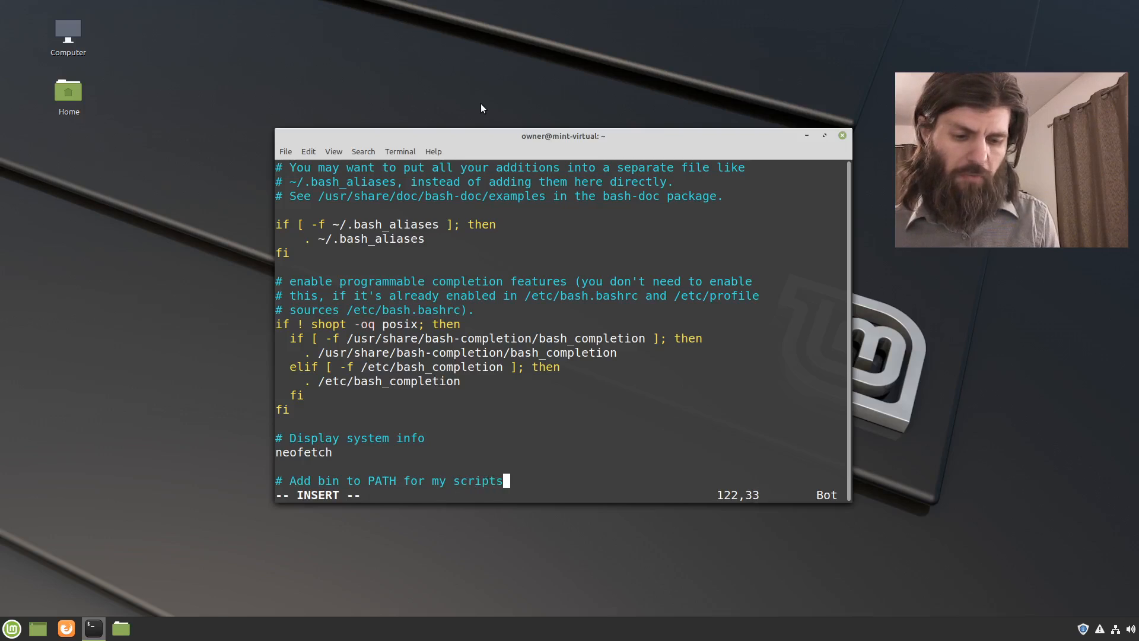
key(Return)
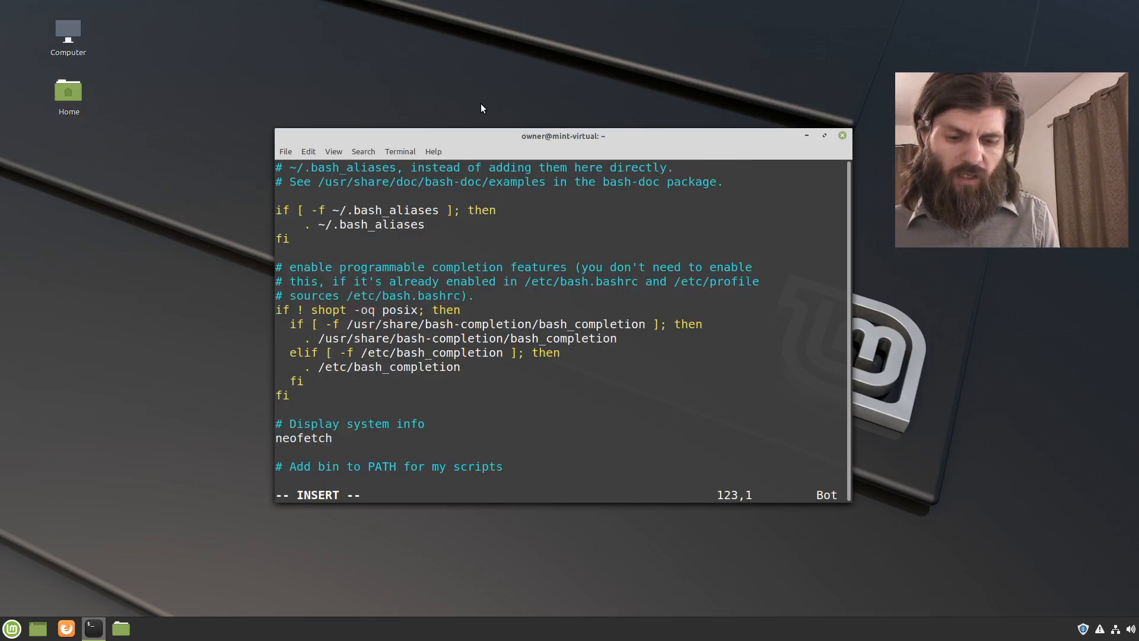
Step: Type the line PATH=$PATH:/home/$USER/.local/bin below the comment
text(PATH)
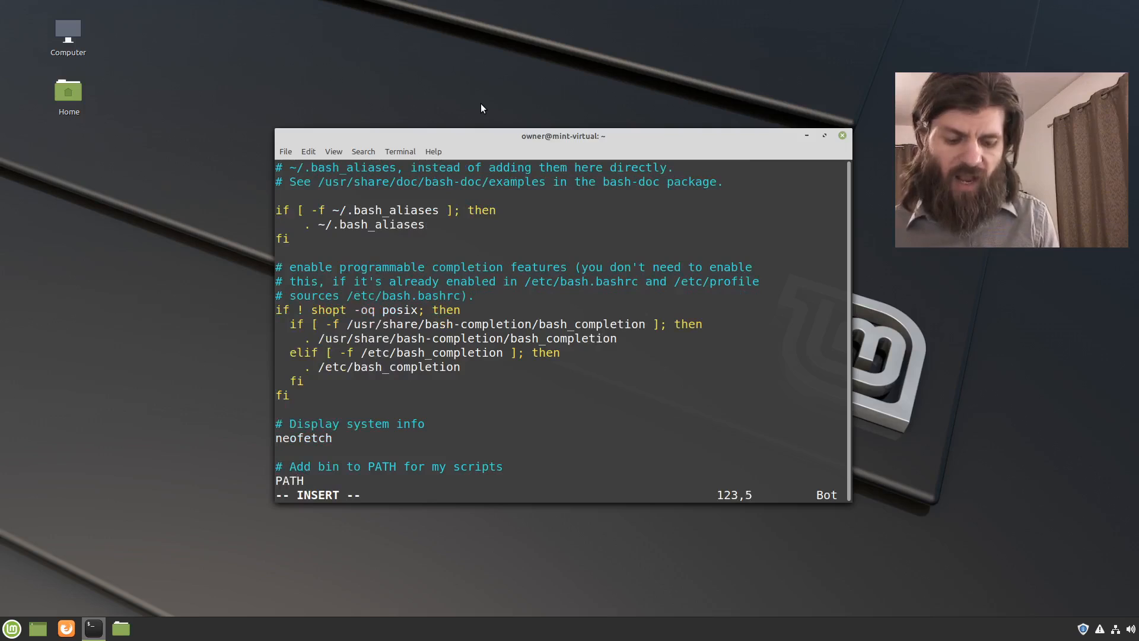
text(=)
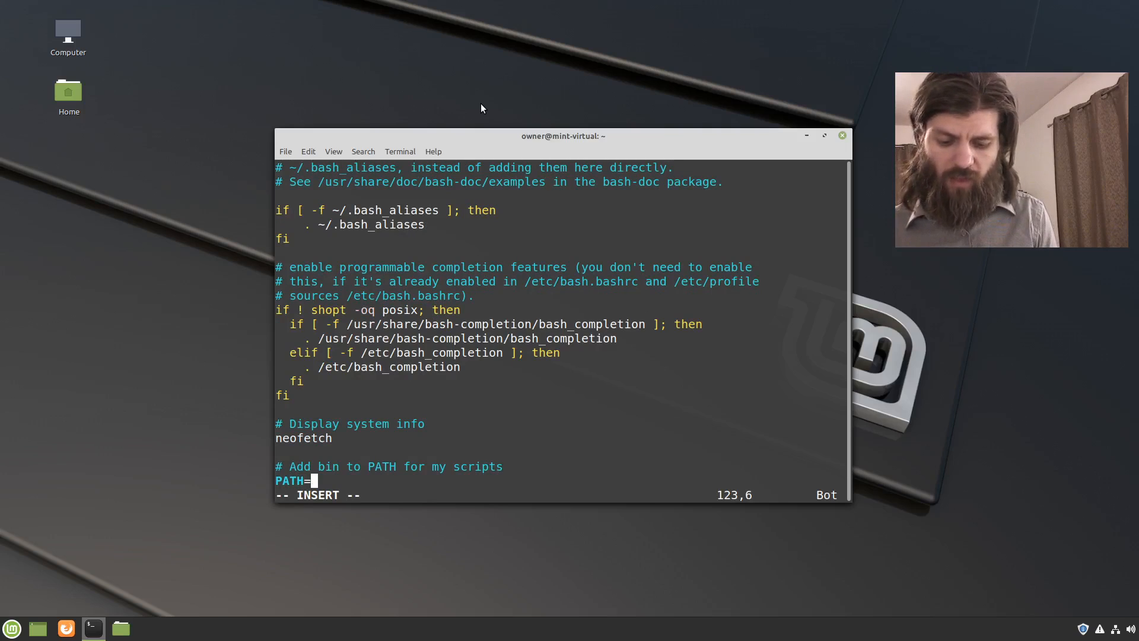
text($PATH)
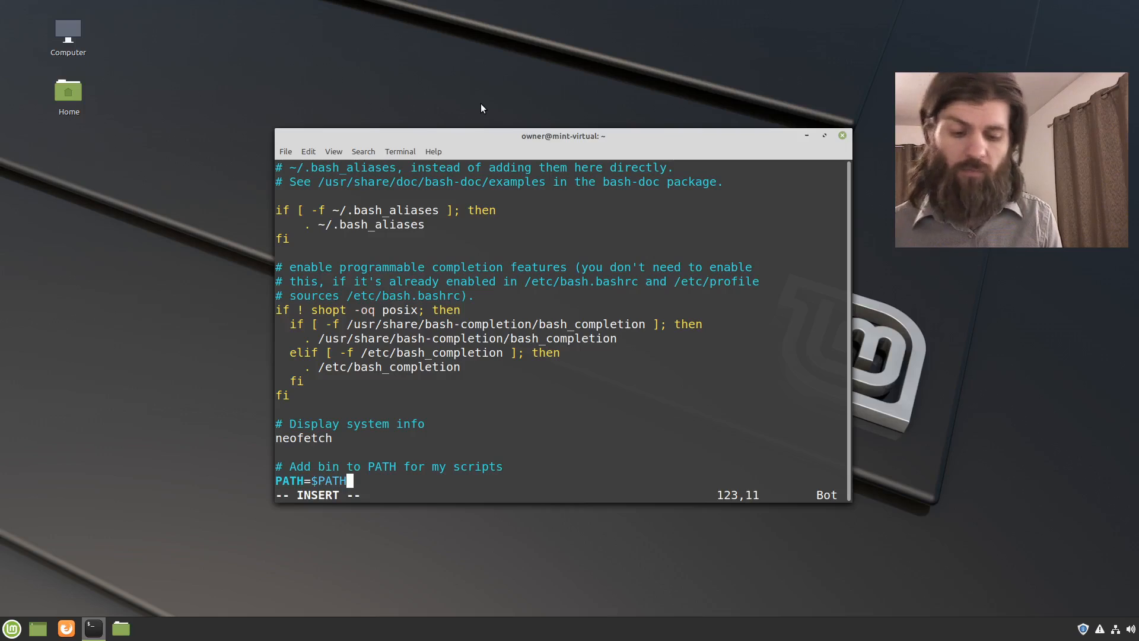
text(:)
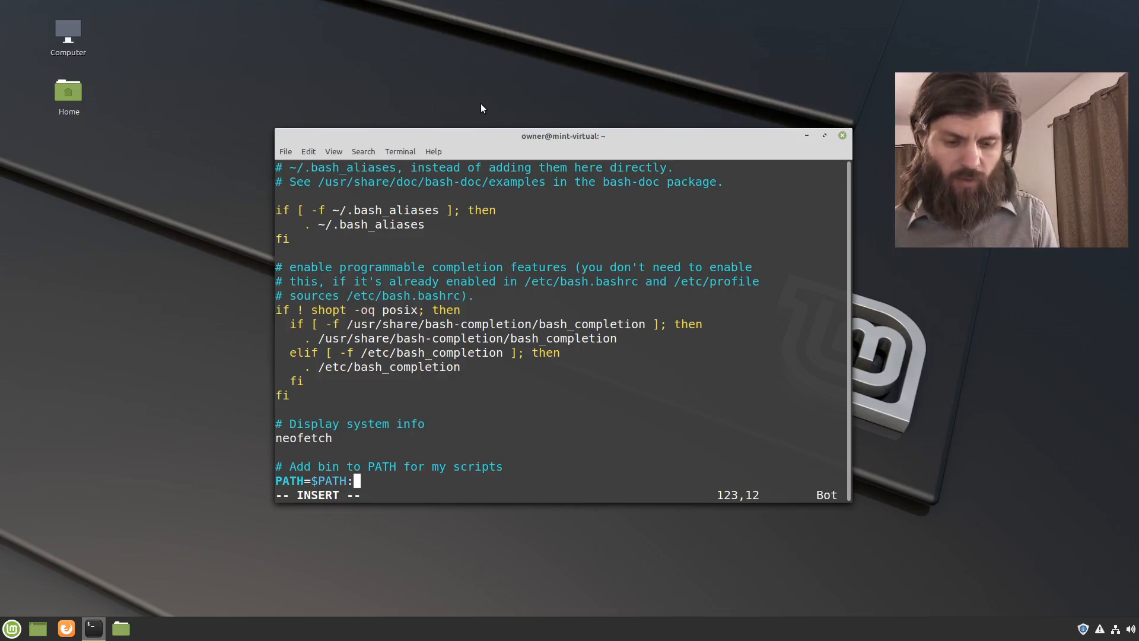
text(/home)
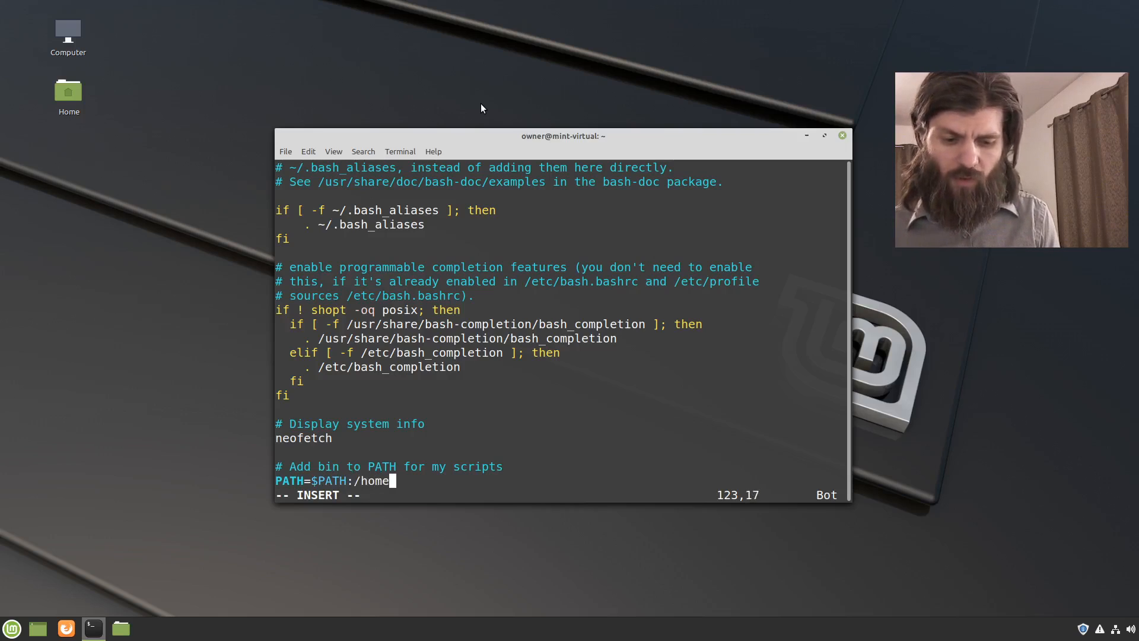
text(/$)
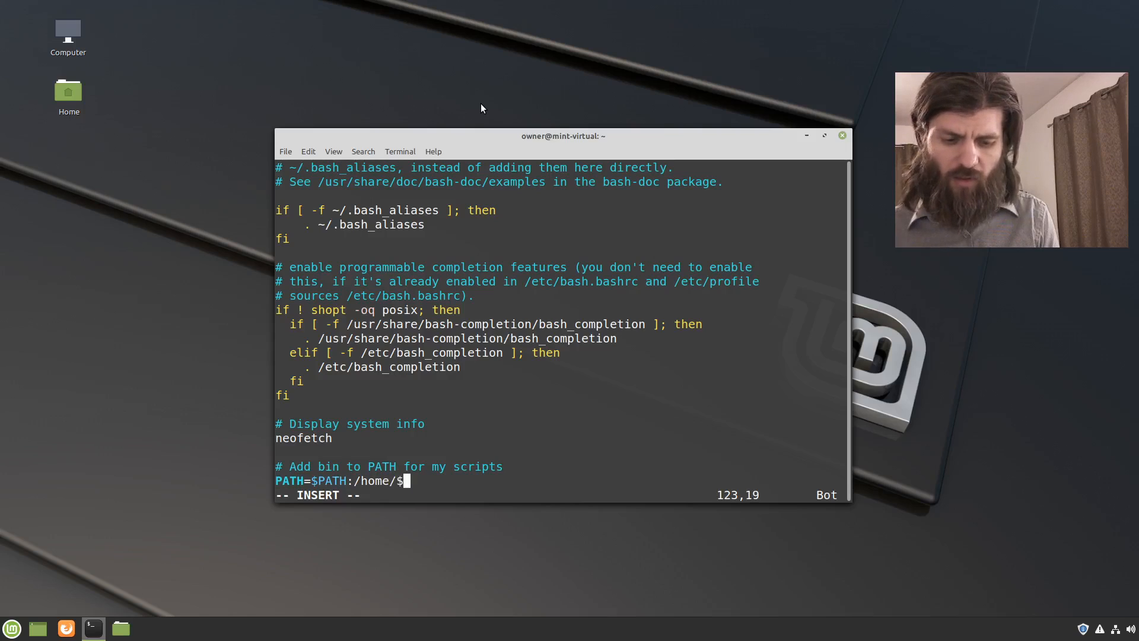
text(USER)
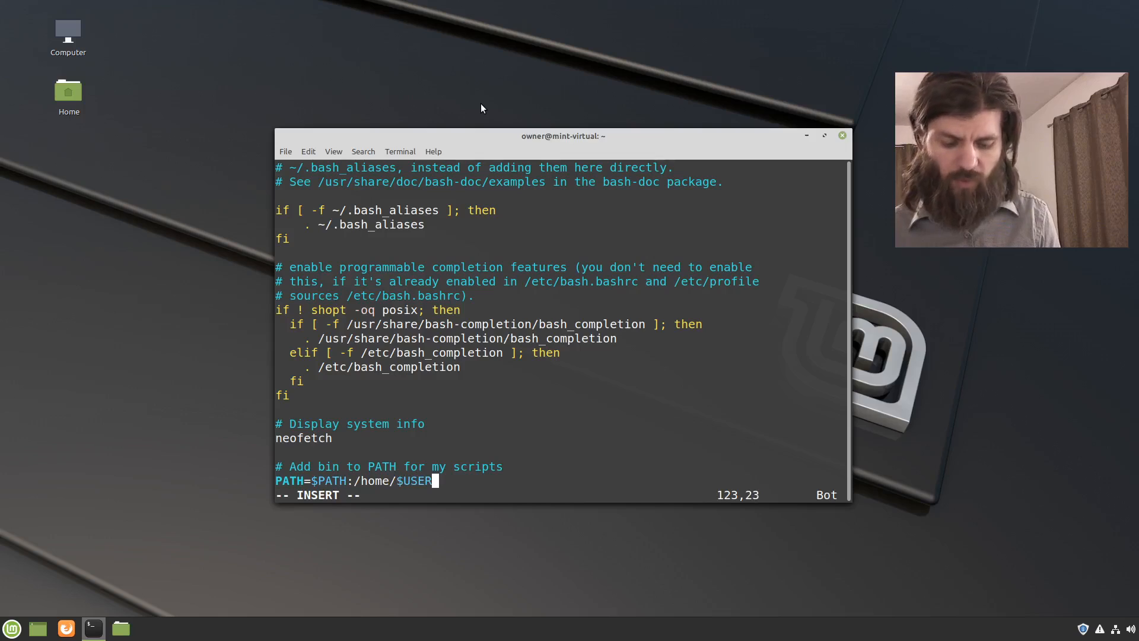
text(/.)
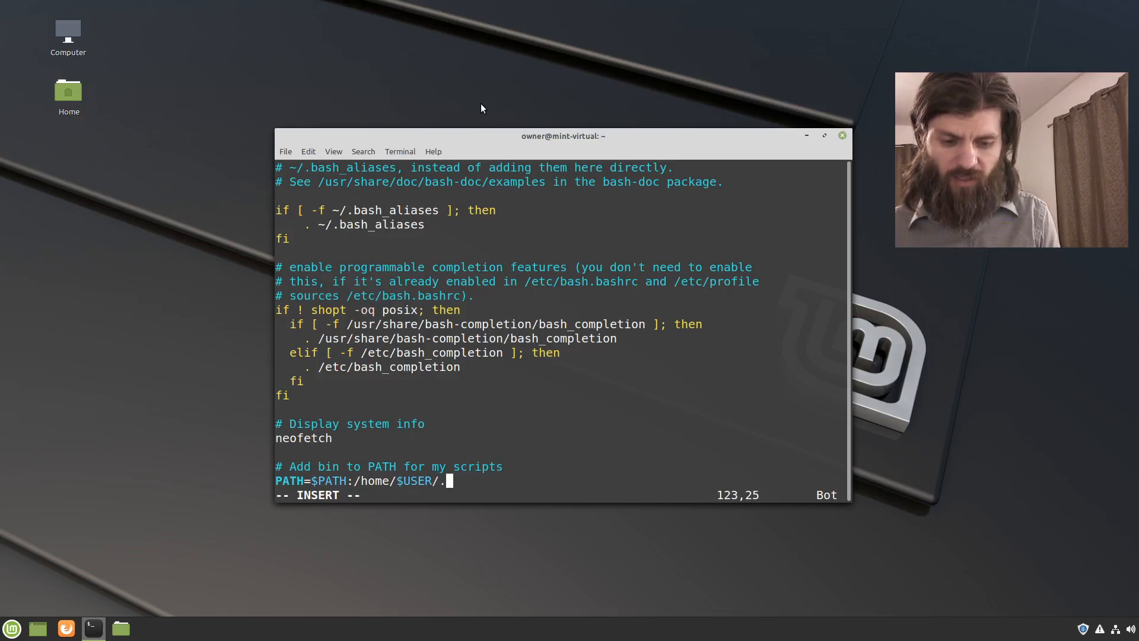
text(local)
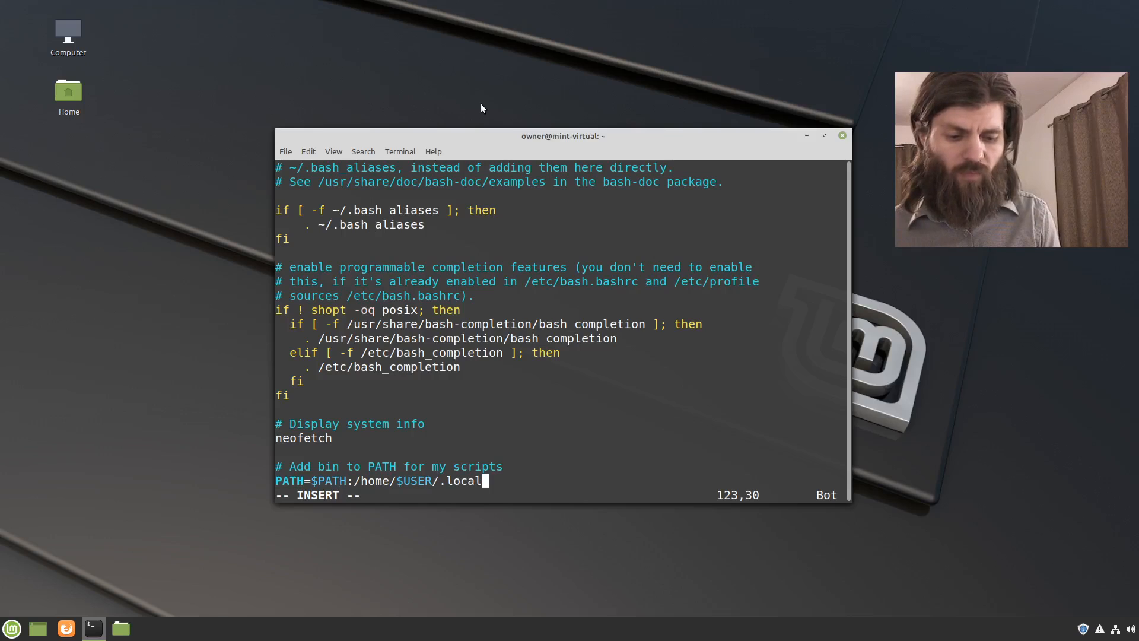
text(/bin)
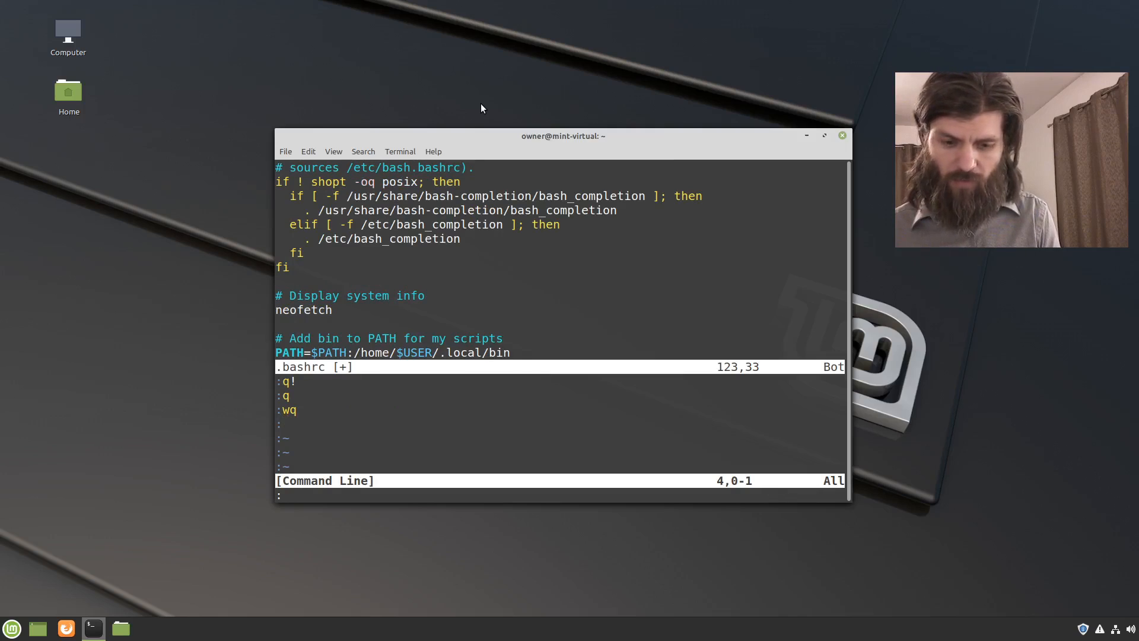
Step: Save ~/.bashrc, quit a mistakenly opened ~/.bash, and reopen ~/.bashrc in Vim
key(Return)
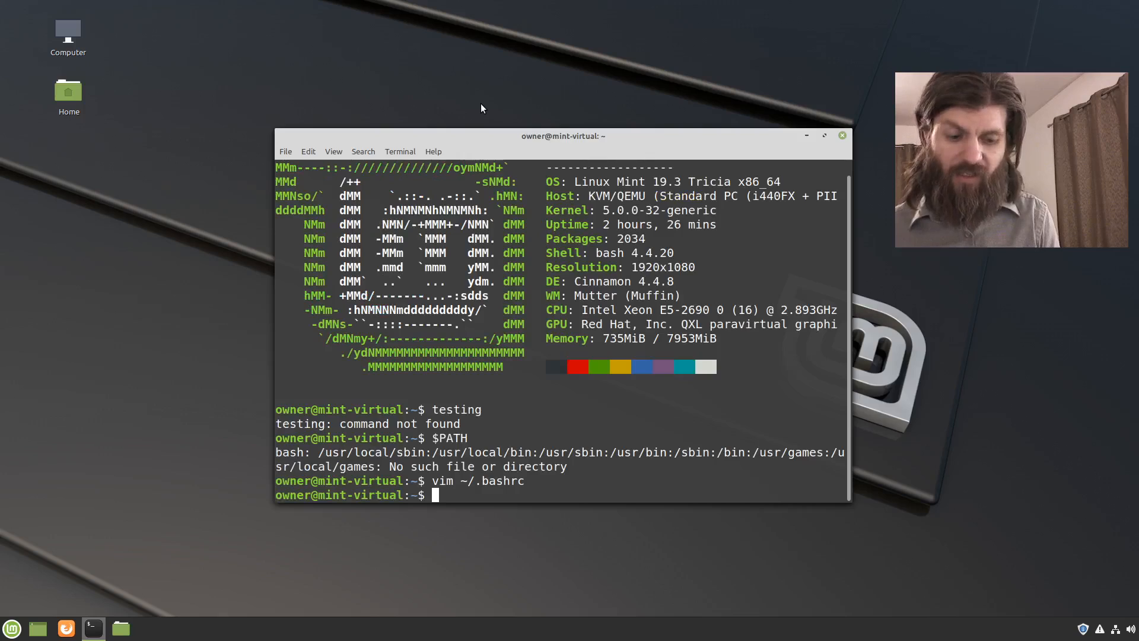
text(vim)
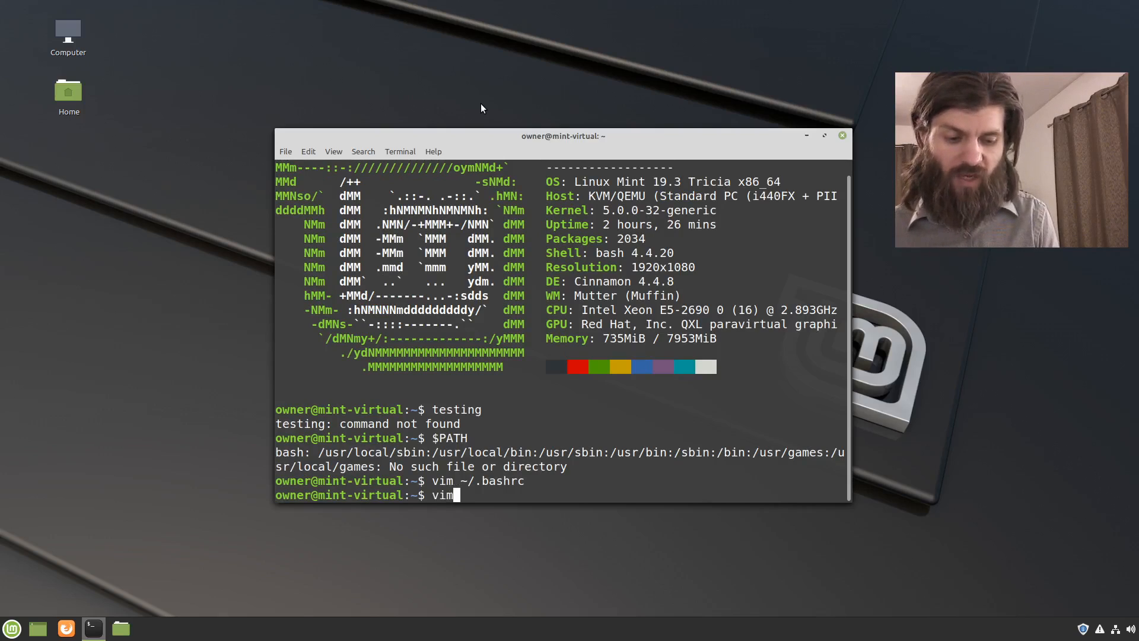
text(~)
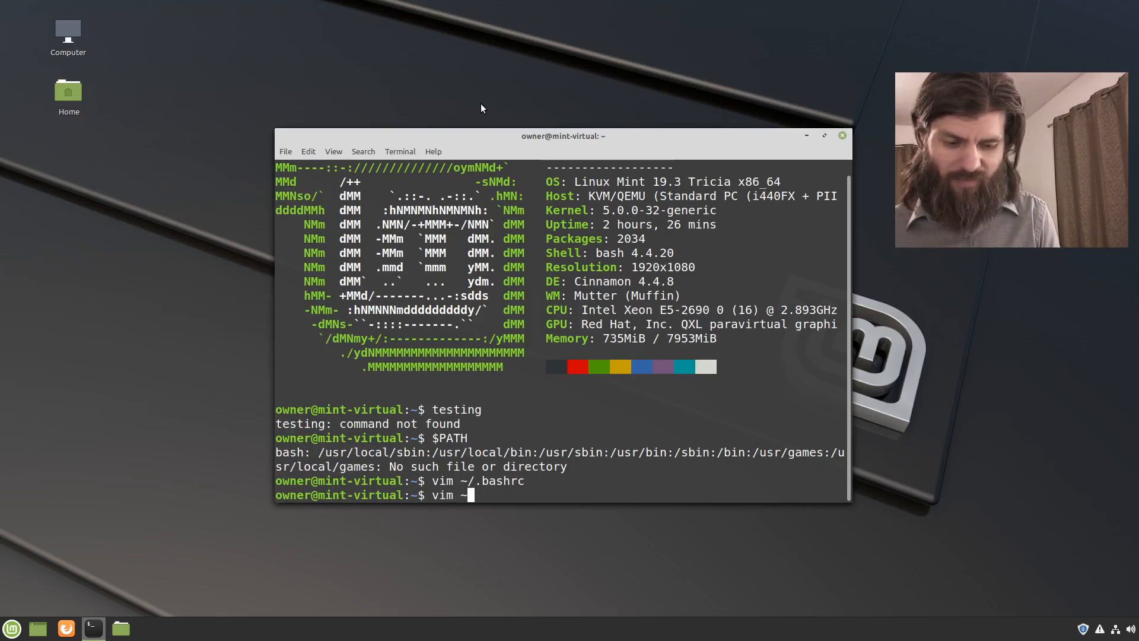
text(/.ba)
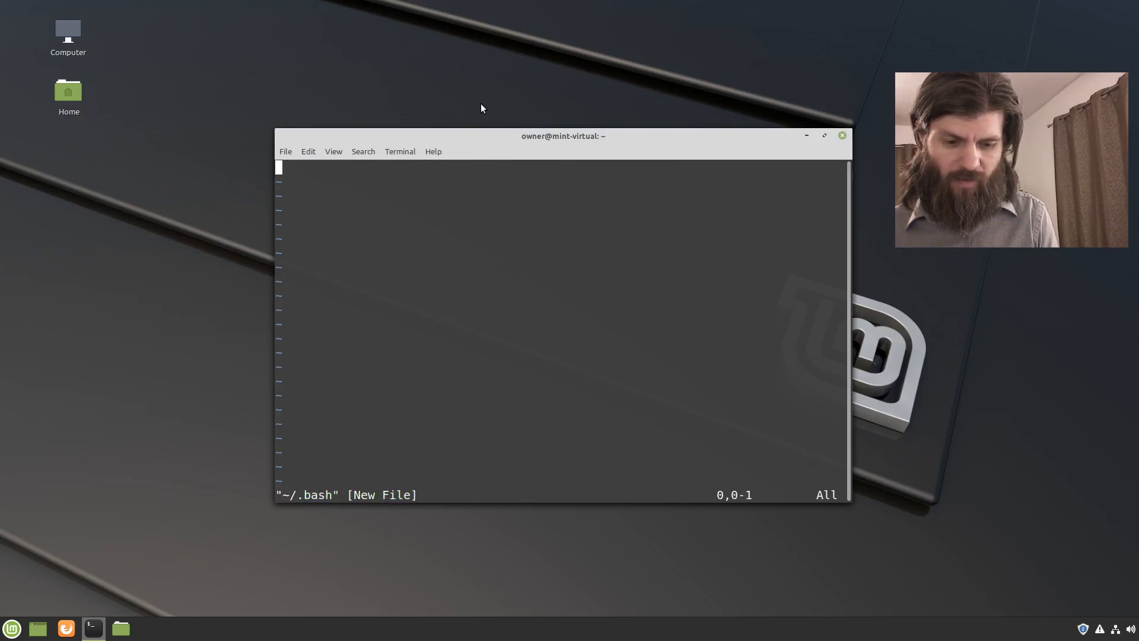
key(:)
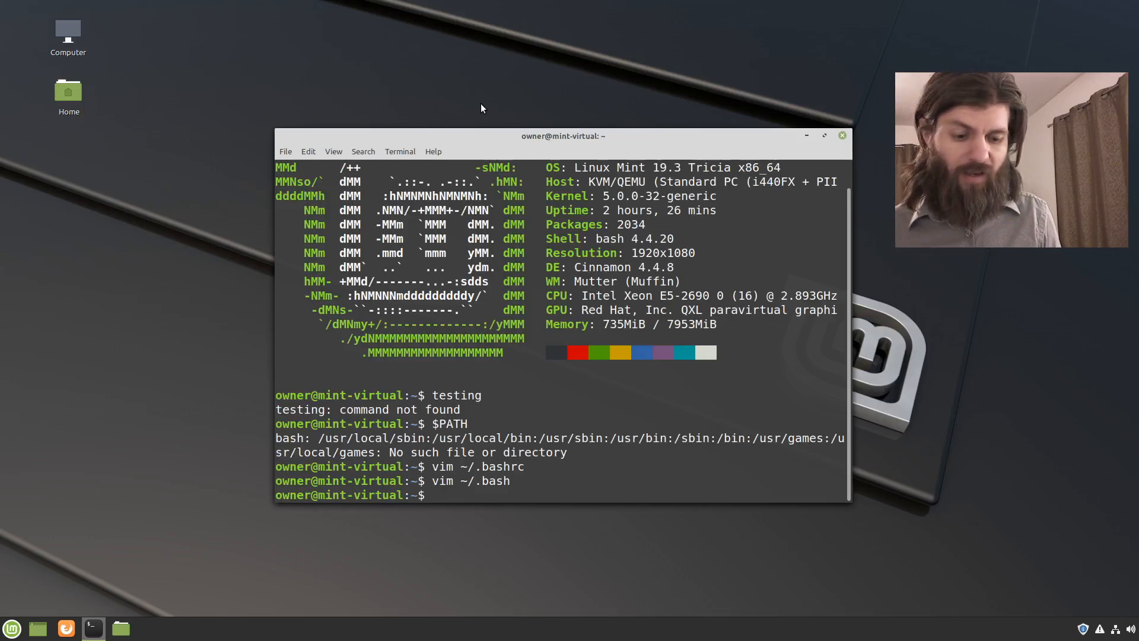
text(vim ~/.bash)
text(:)
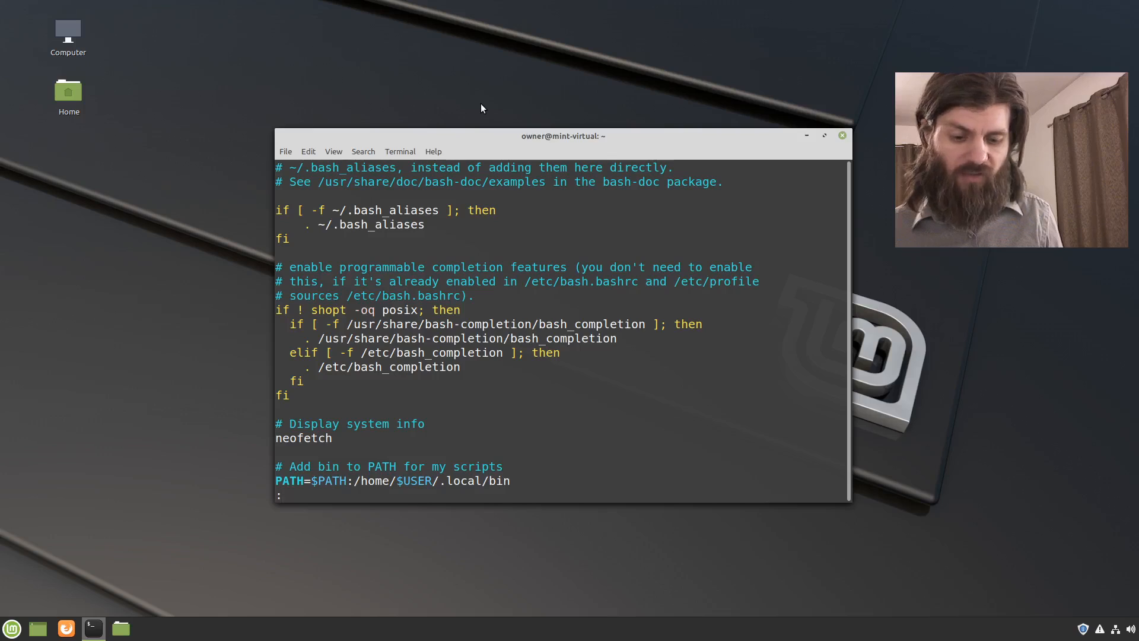
Step: Fix the mistyped :wq command, then save ~/.bashrc and quit Vim
text(wq)
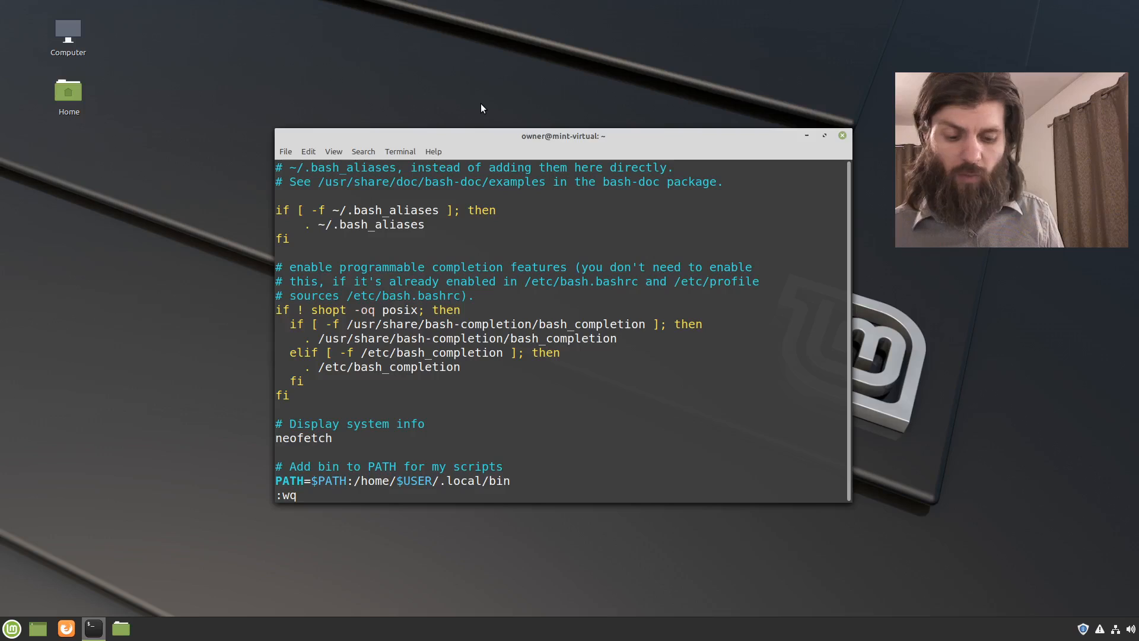
key(BackSpace)
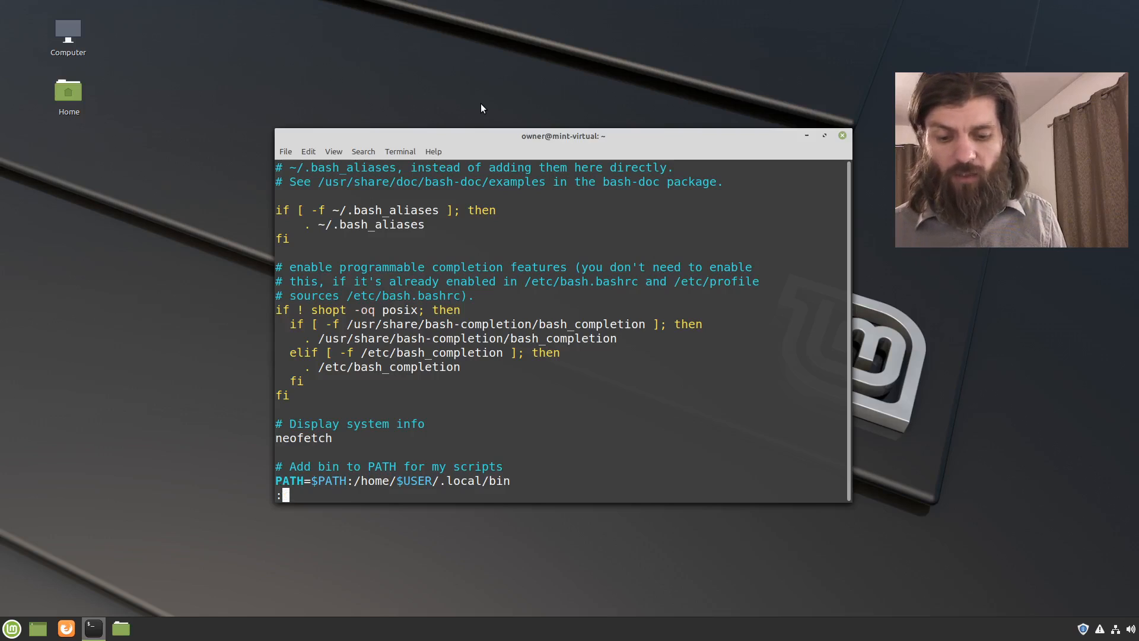
text(q)
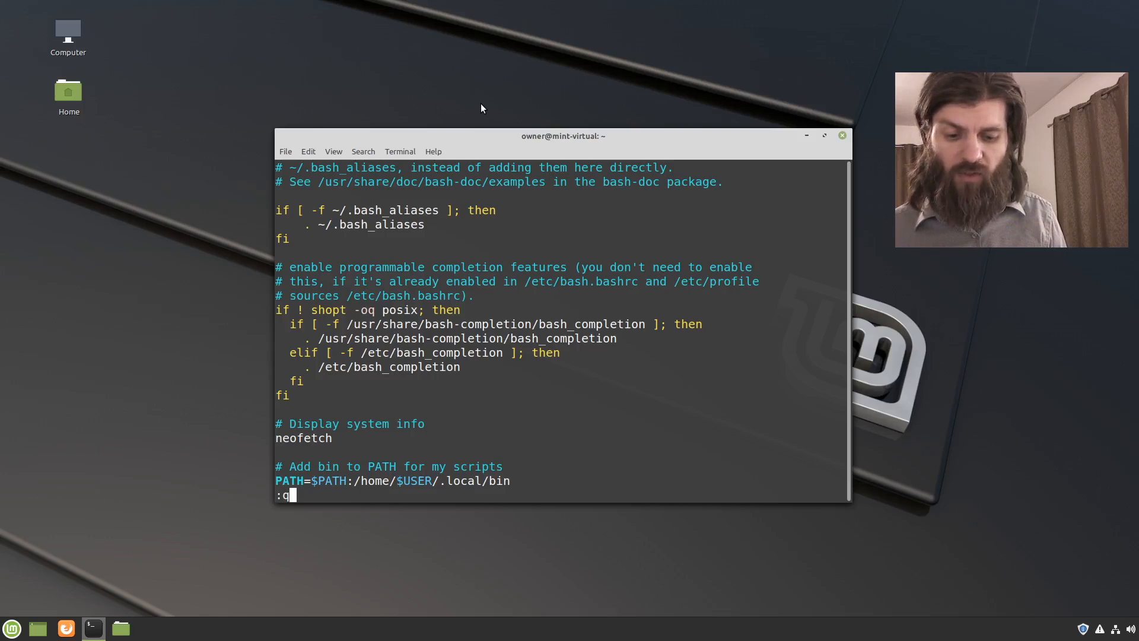
text(w)
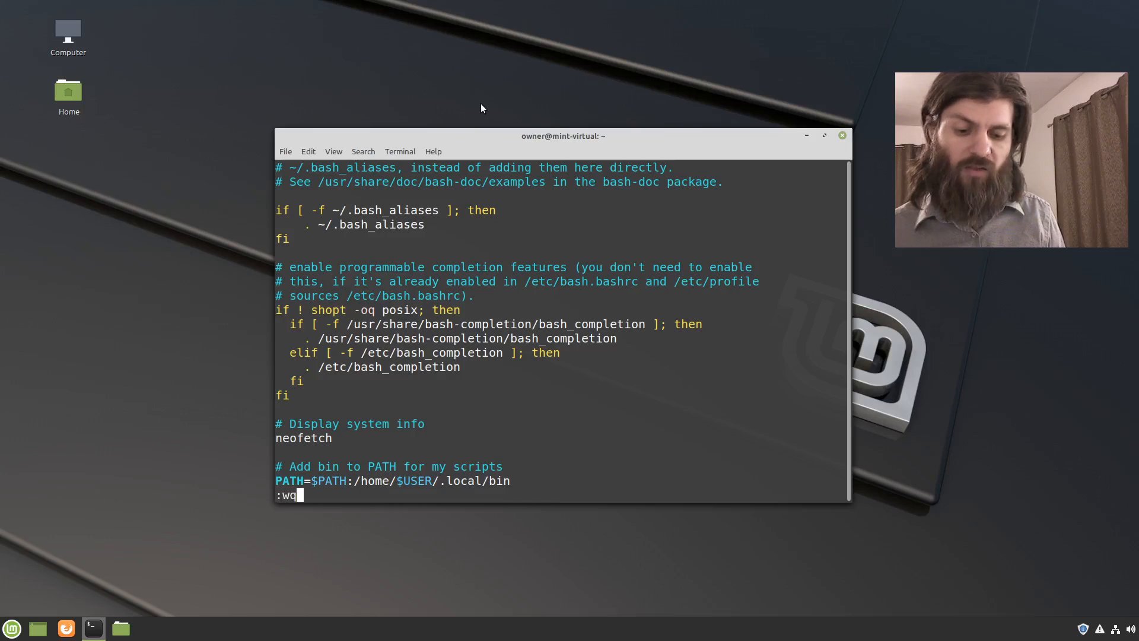
key(Return)
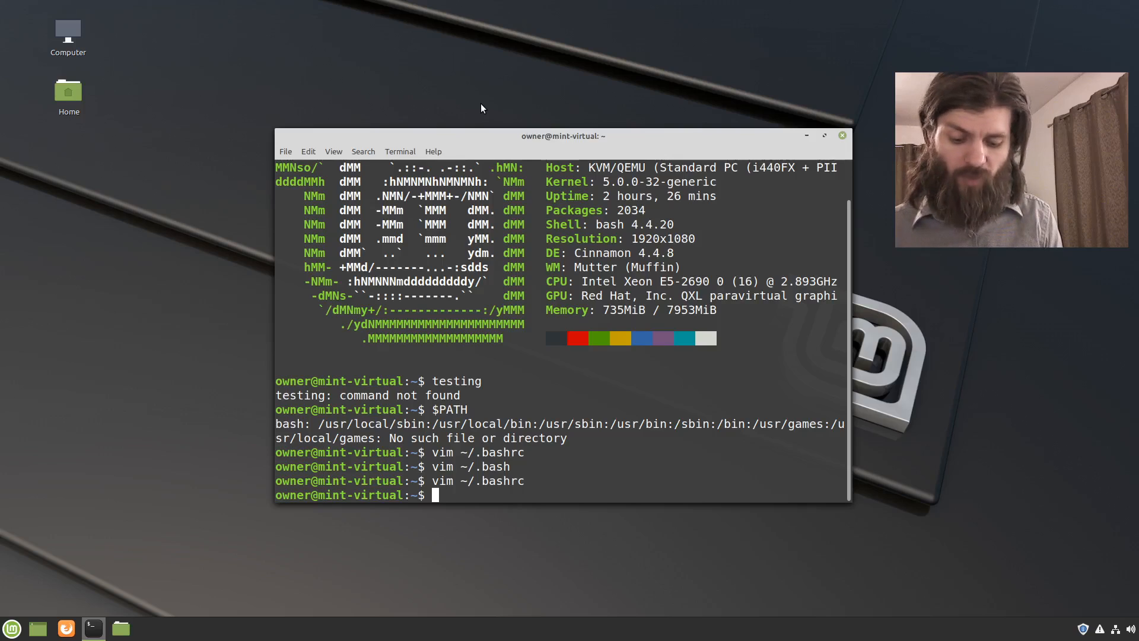
Step: Rerun testing, which still reports command not found, then exit the terminal
text(testing)
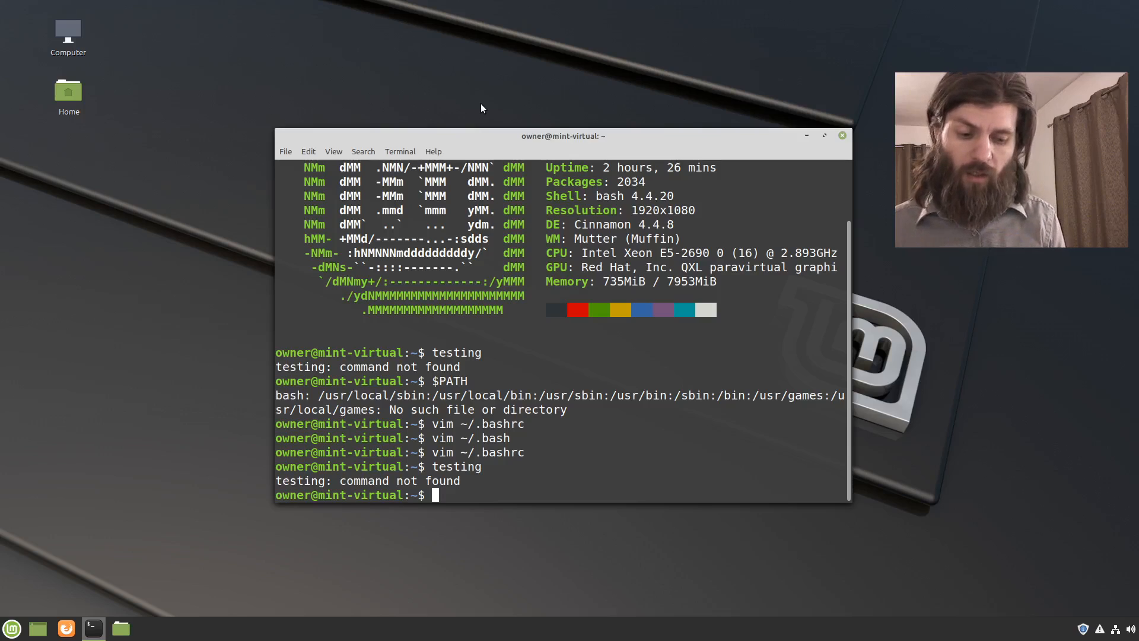
text(exi)
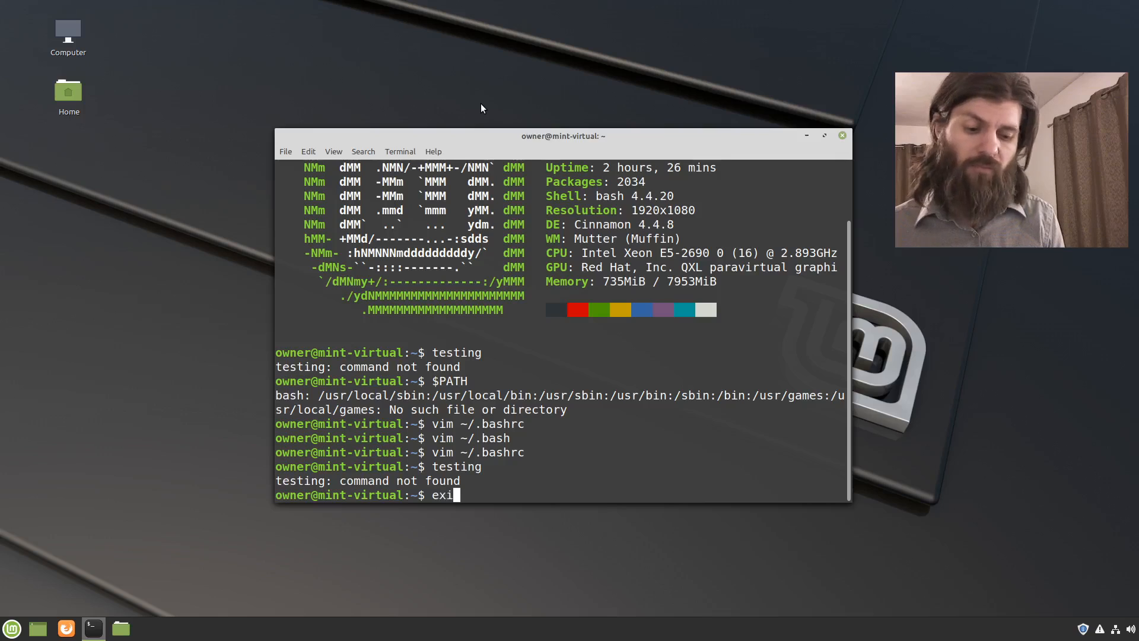
key(Return)
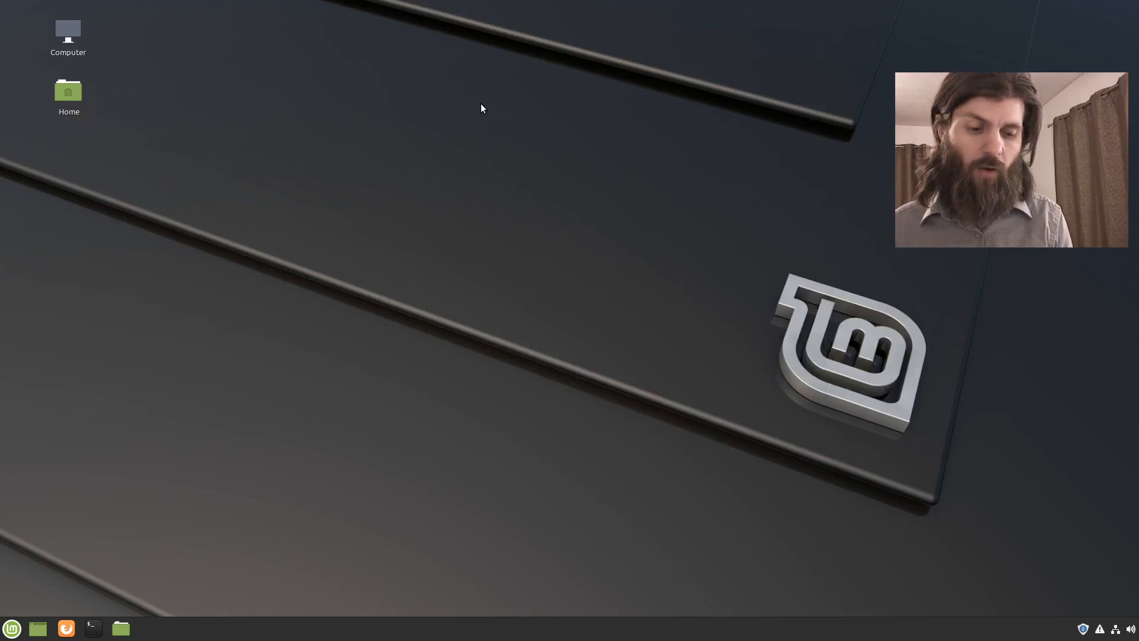
Step: In a new terminal, run testing ('This is a test') and show $PATH including /home/owner/.local/bin
click(93, 628)
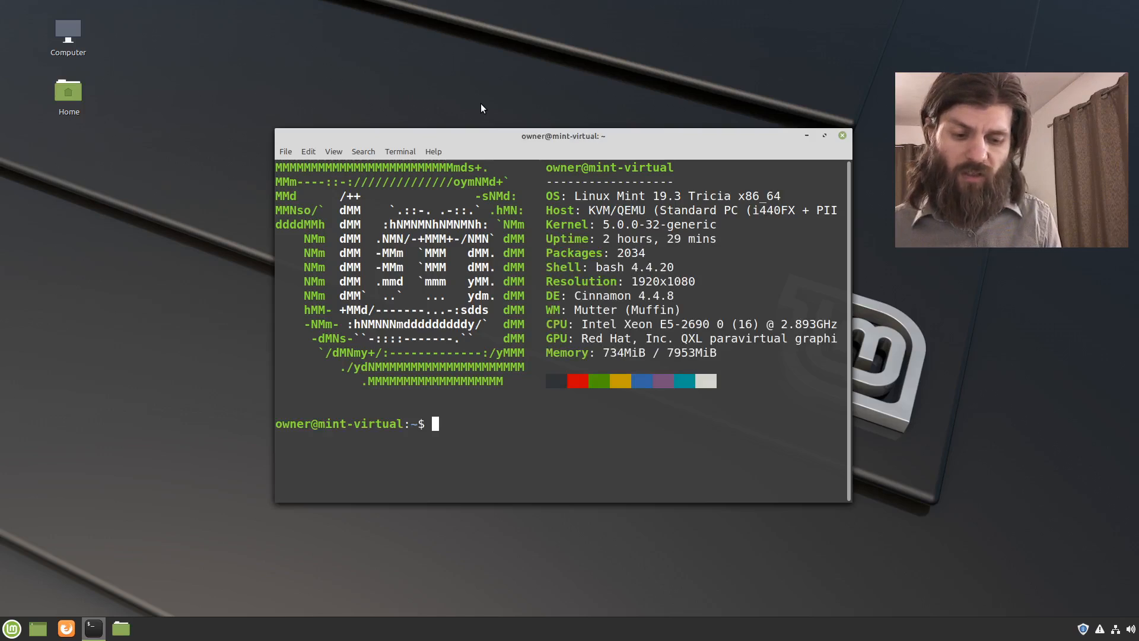
text(testing)
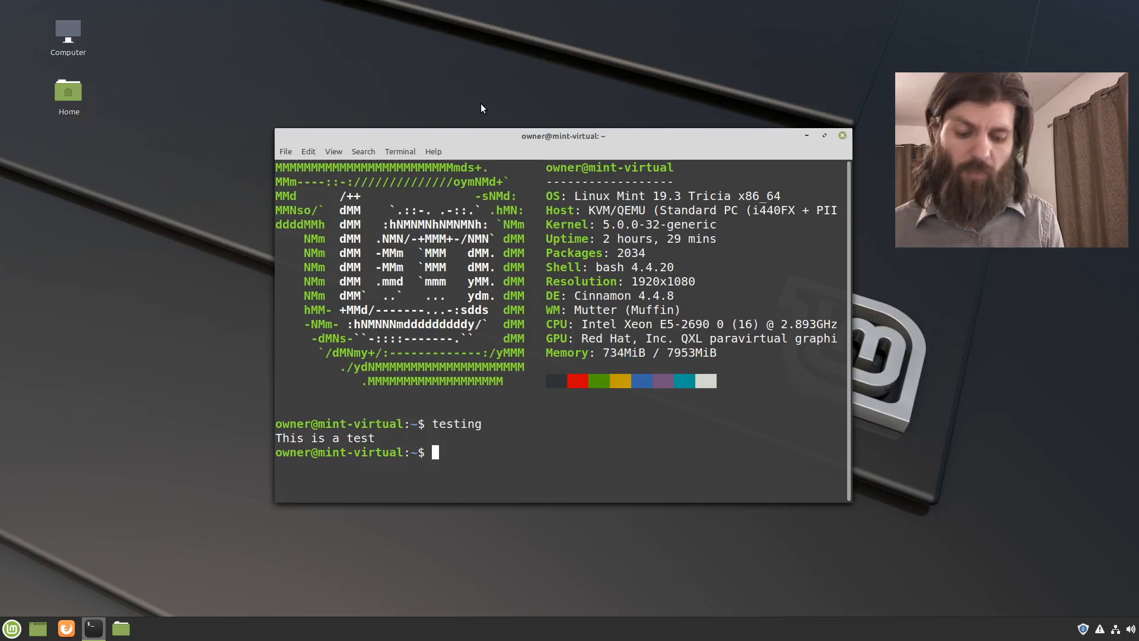
text($AT)
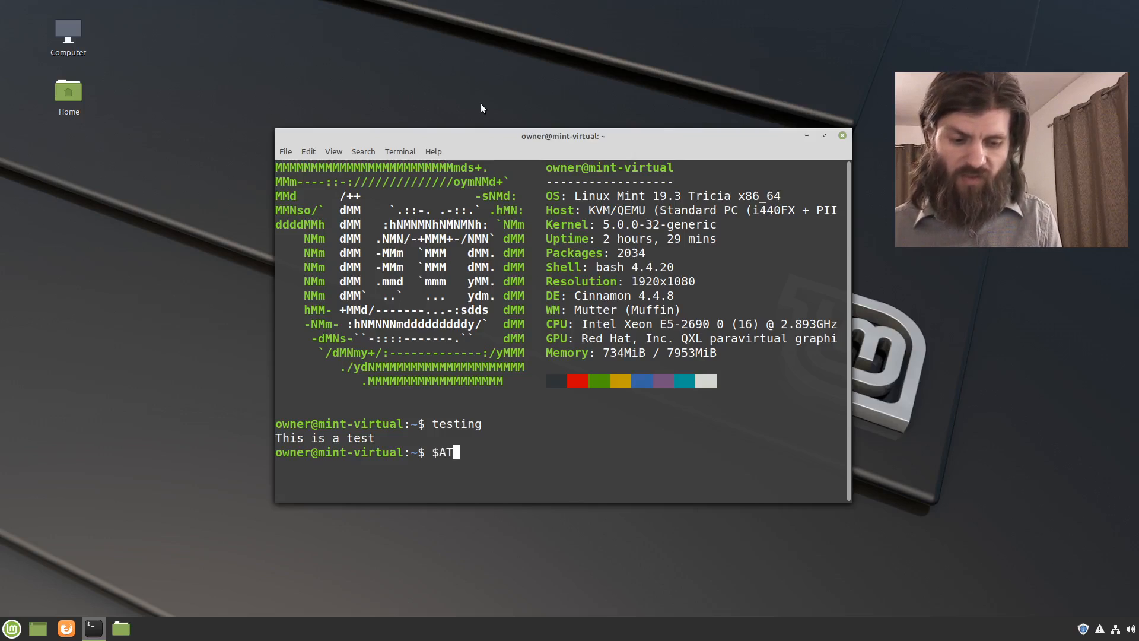
text(PATH)
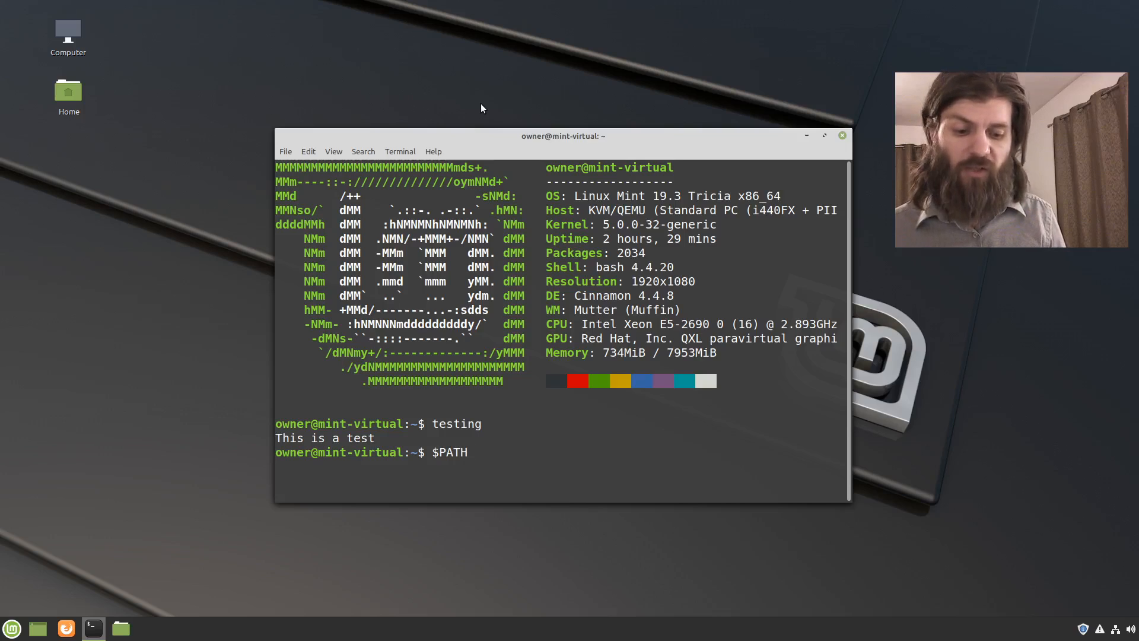
key(Return)
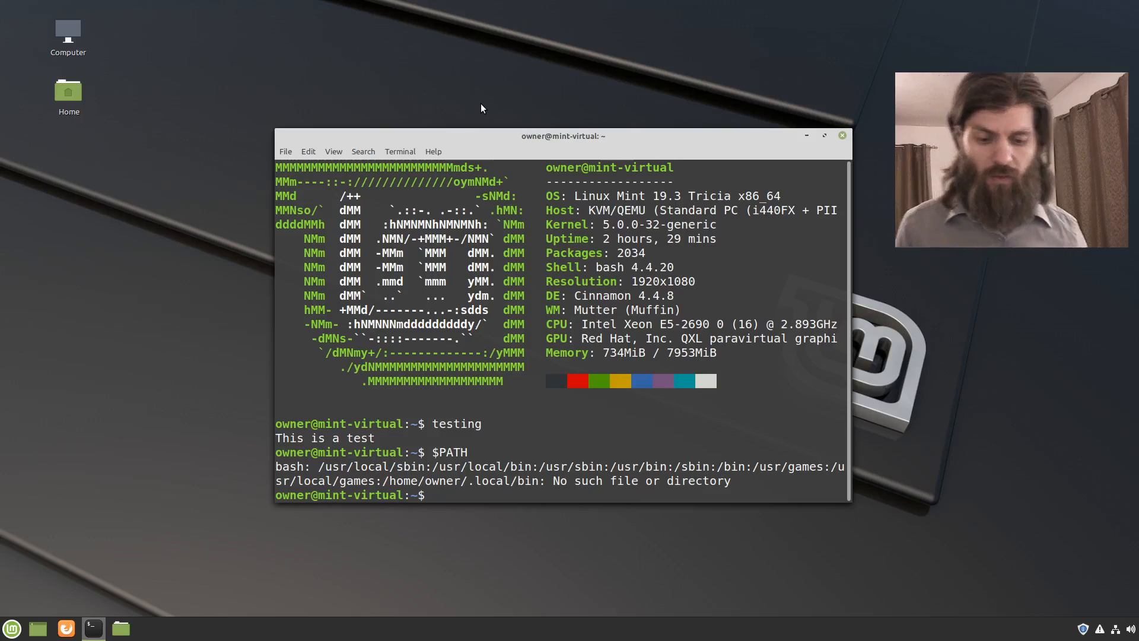